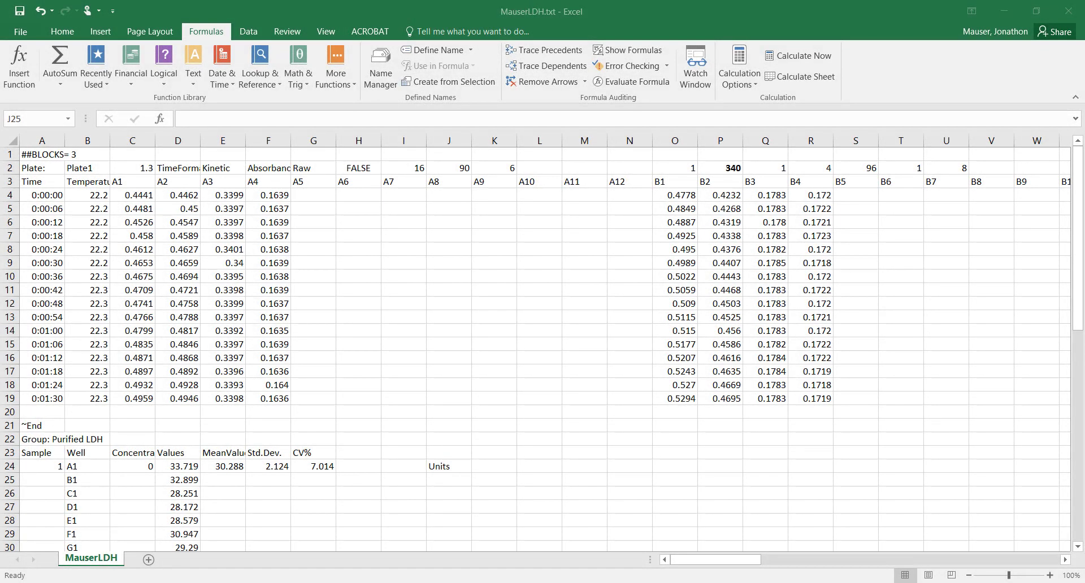
{"action": "mouse_move", "coordinate": [394, 260]}
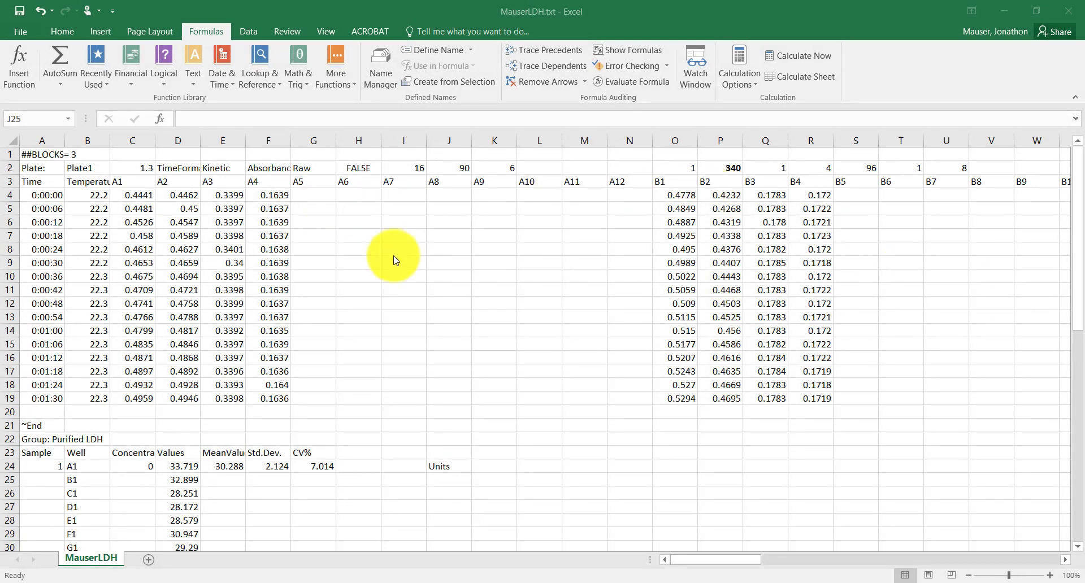
{"action": "mouse_move", "coordinate": [438, 265]}
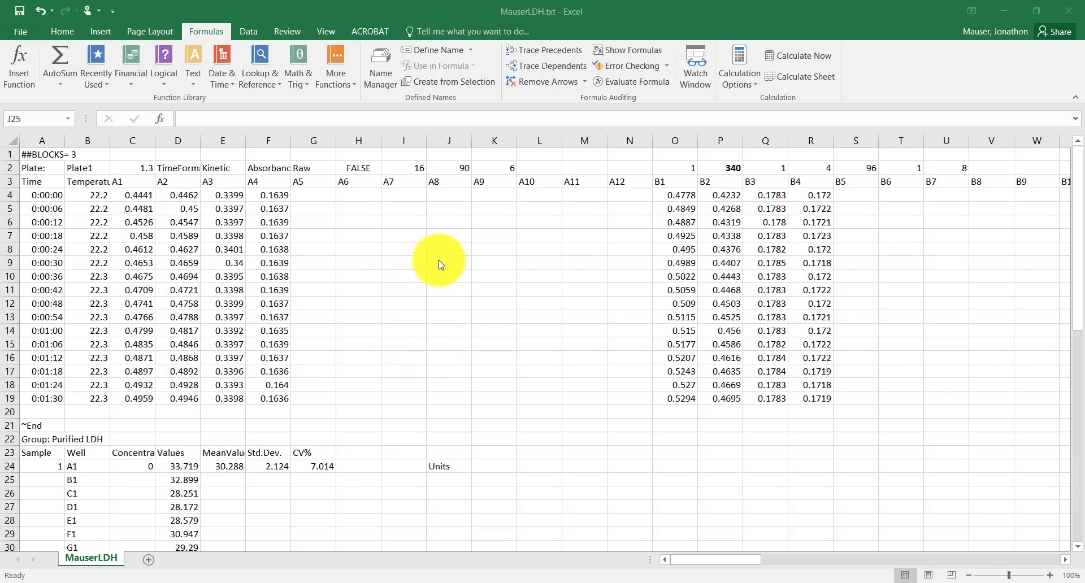
{"action": "mouse_move", "coordinate": [368, 402]}
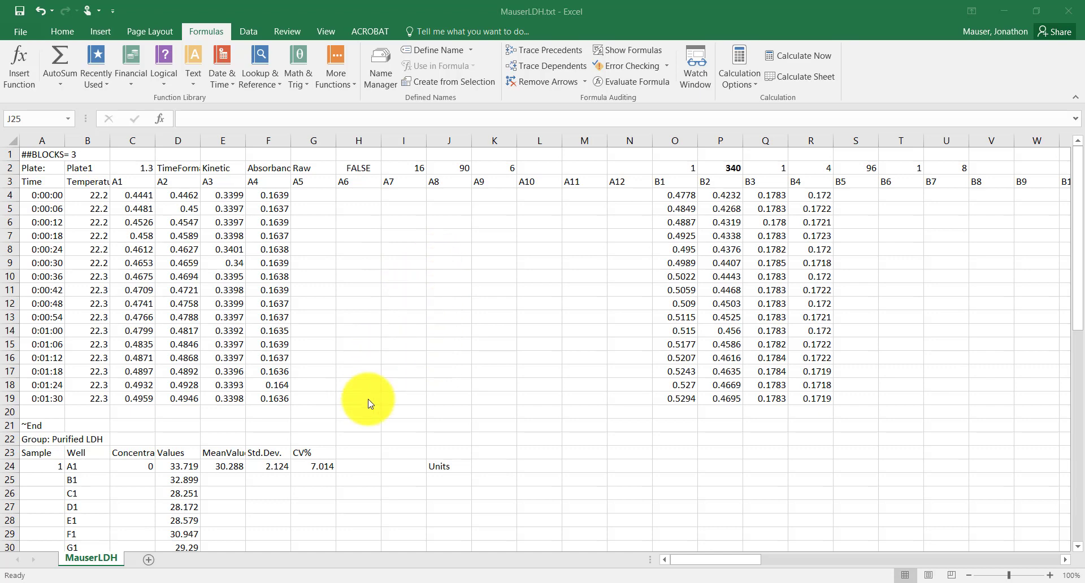
{"action": "mouse_move", "coordinate": [131, 466]}
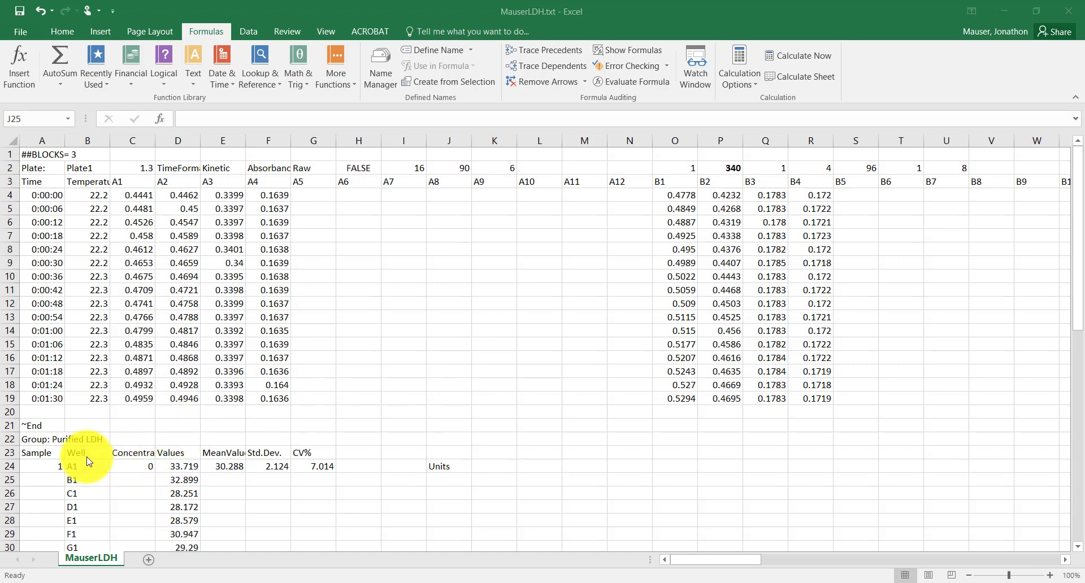
{"action": "mouse_move", "coordinate": [44, 430]}
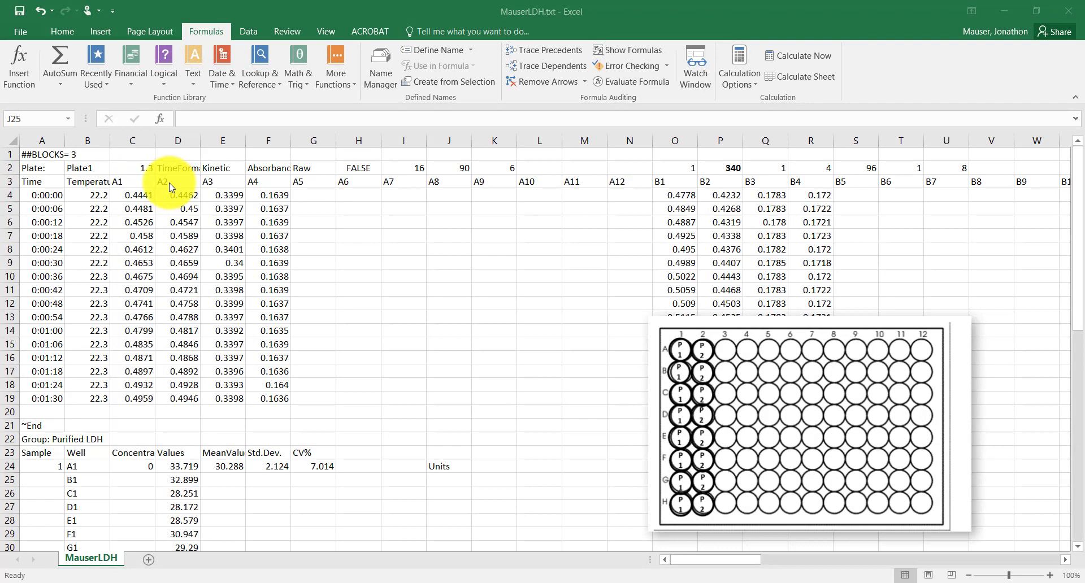
{"action": "mouse_move", "coordinate": [209, 281]}
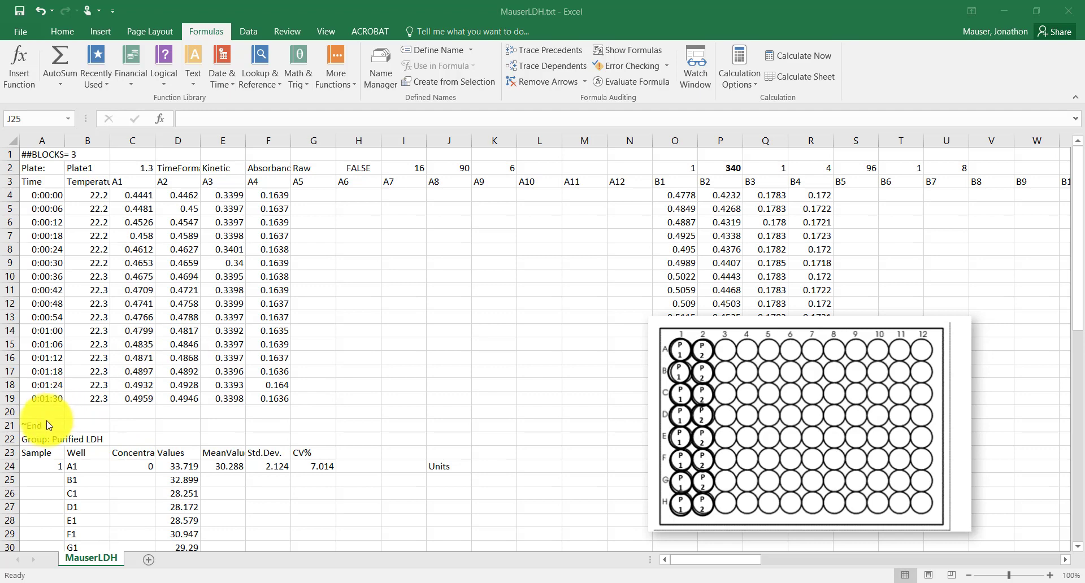
{"action": "mouse_move", "coordinate": [43, 436]}
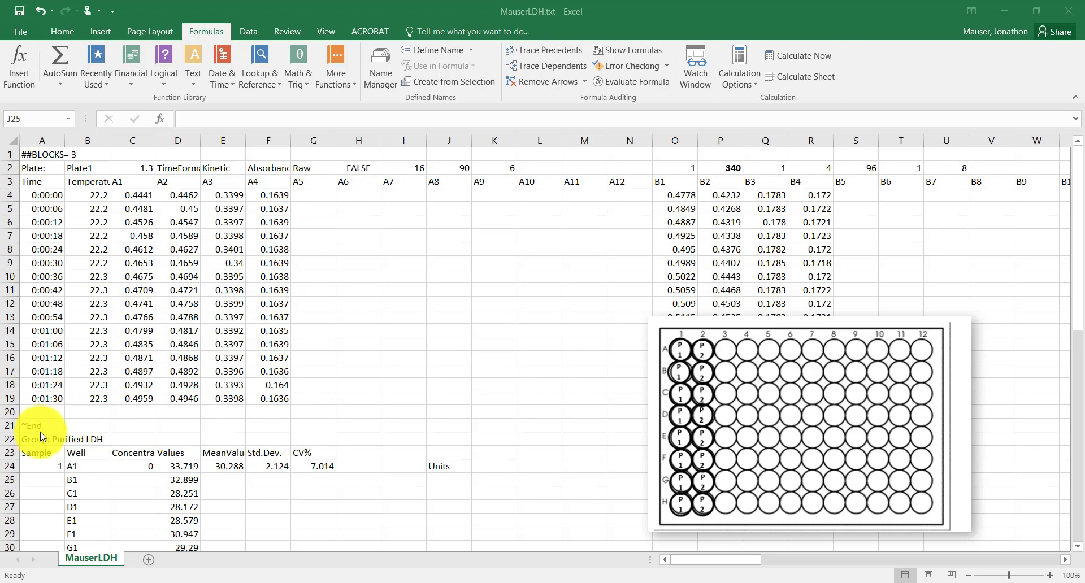
{"action": "mouse_move", "coordinate": [161, 173]}
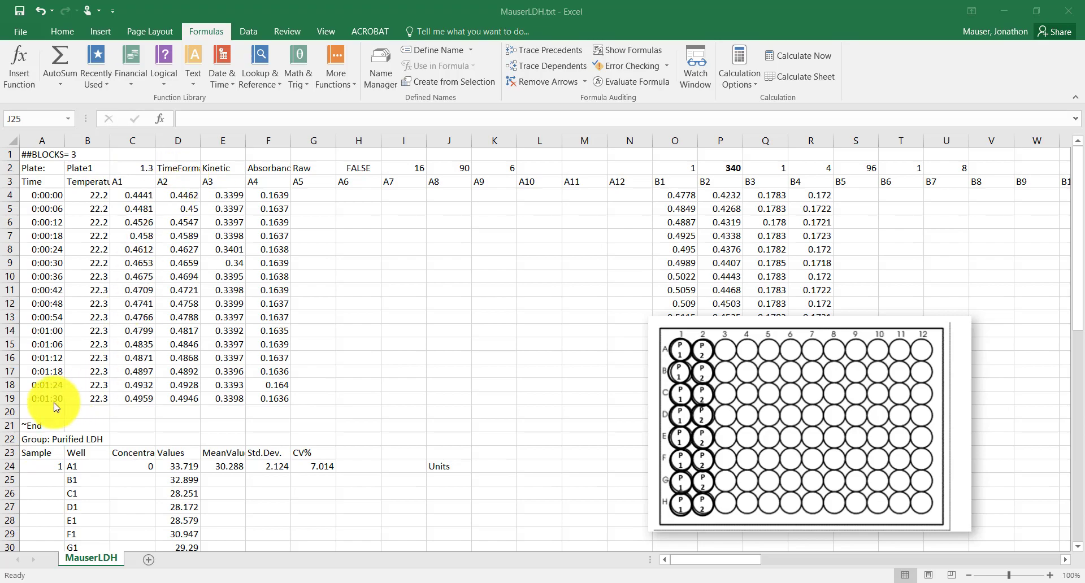
Delete the empty columns following the A, B and C well readings
{"action": "left_click", "coordinate": [448, 479]}
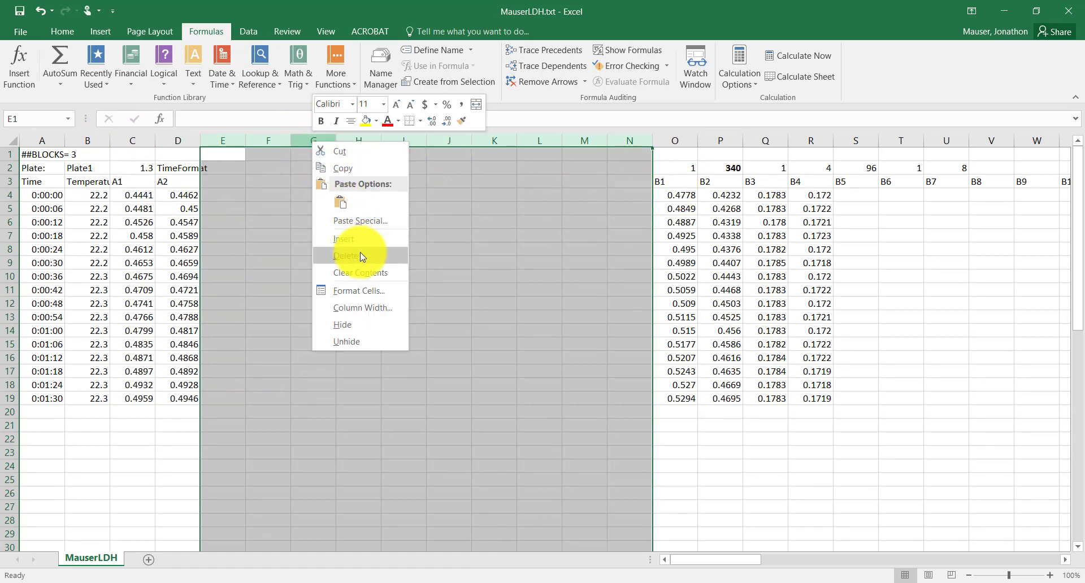
{"action": "left_click", "coordinate": [347, 256]}
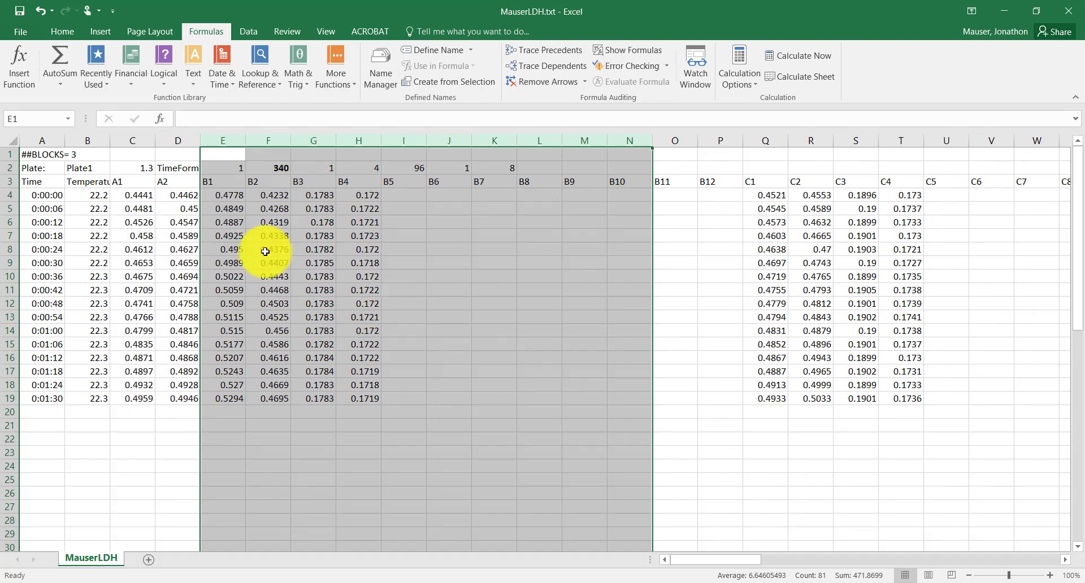
{"action": "left_click", "coordinate": [540, 358]}
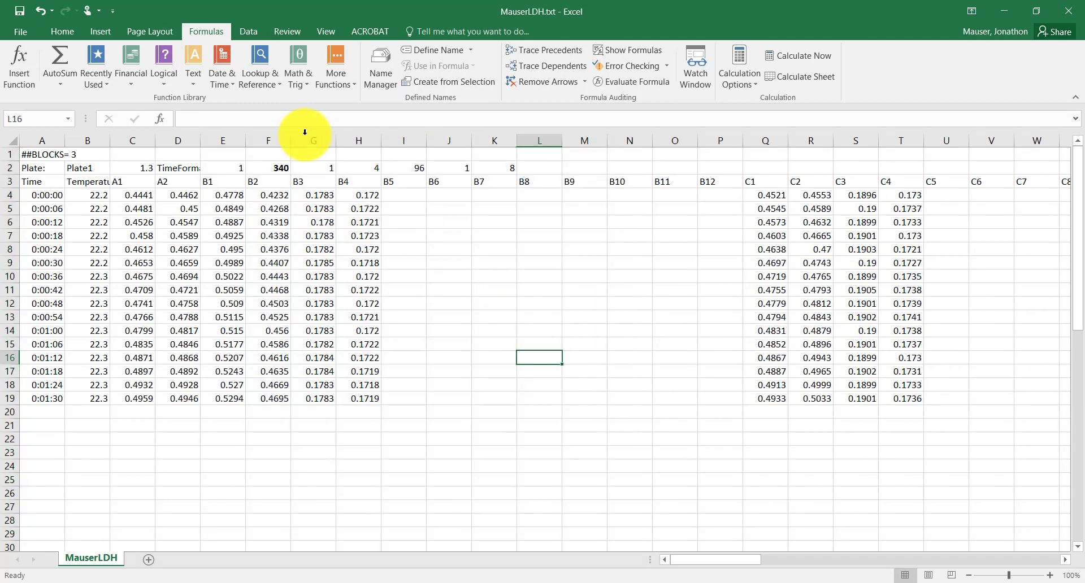
{"action": "right_click", "coordinate": [721, 141]}
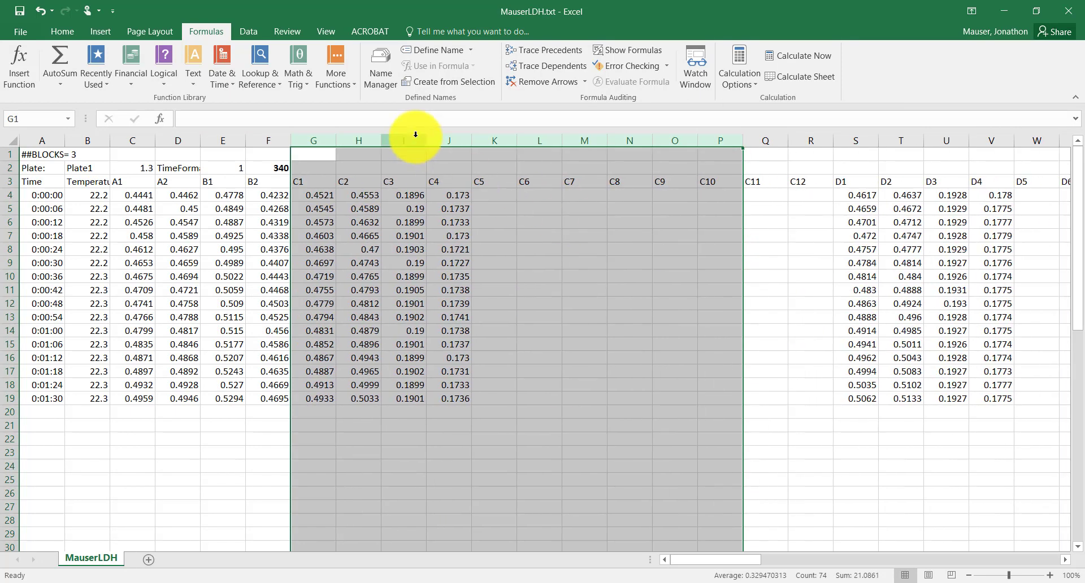
{"action": "right_click", "coordinate": [810, 141]}
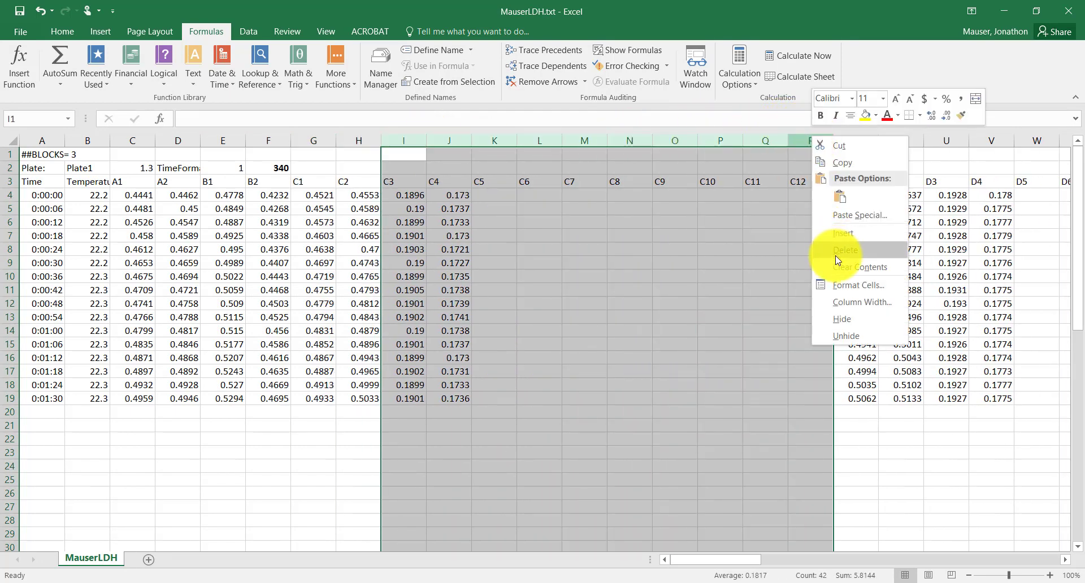
{"action": "left_click", "coordinate": [846, 250]}
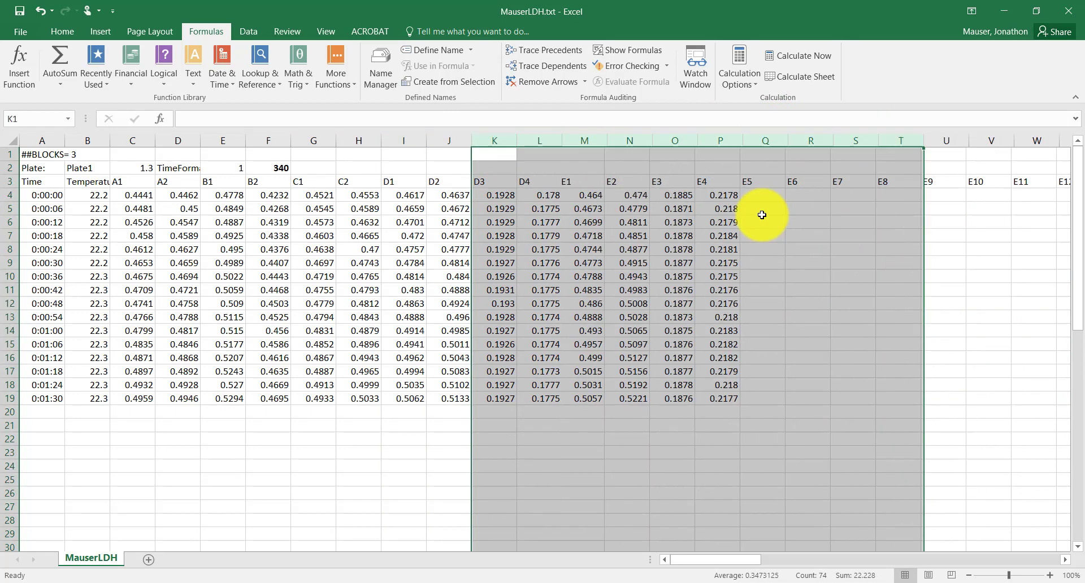
Delete the unused columns after the F, G and H wells
{"action": "scroll", "scroll_direction": "right", "scroll_amount": 3}
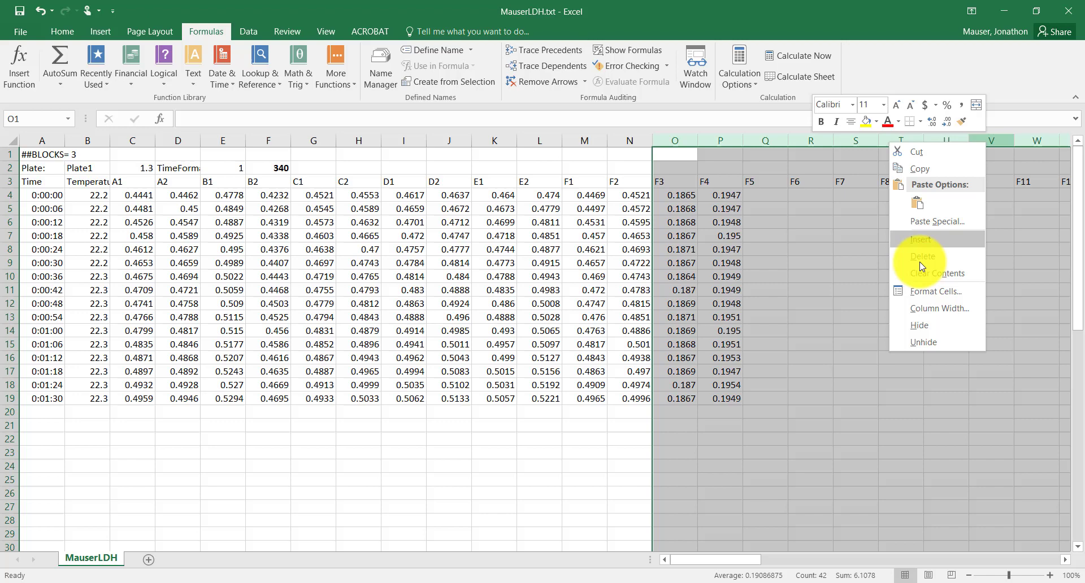
{"action": "left_click", "coordinate": [922, 256]}
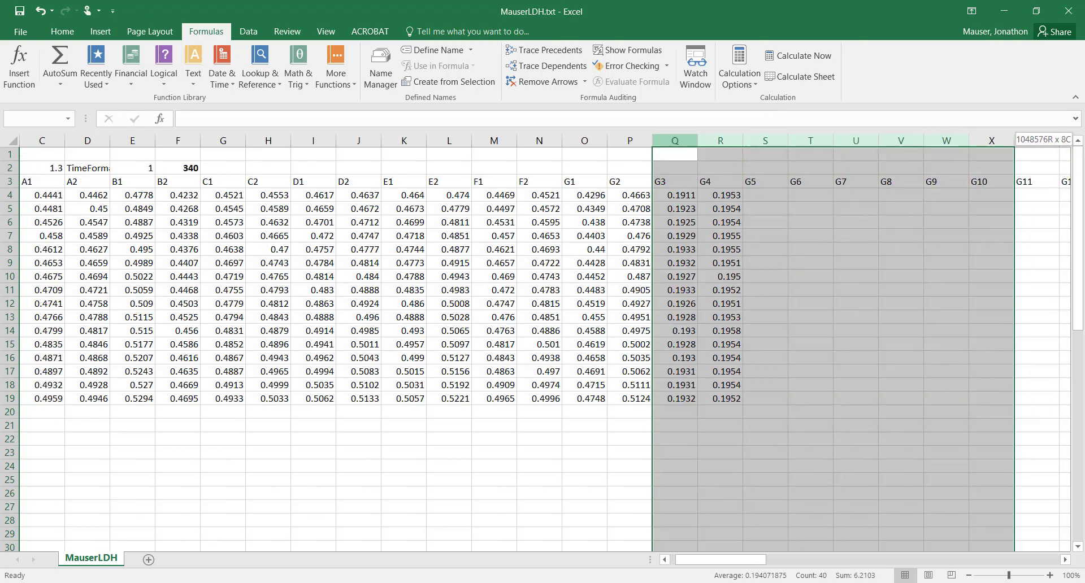
{"action": "right_click", "coordinate": [675, 152]}
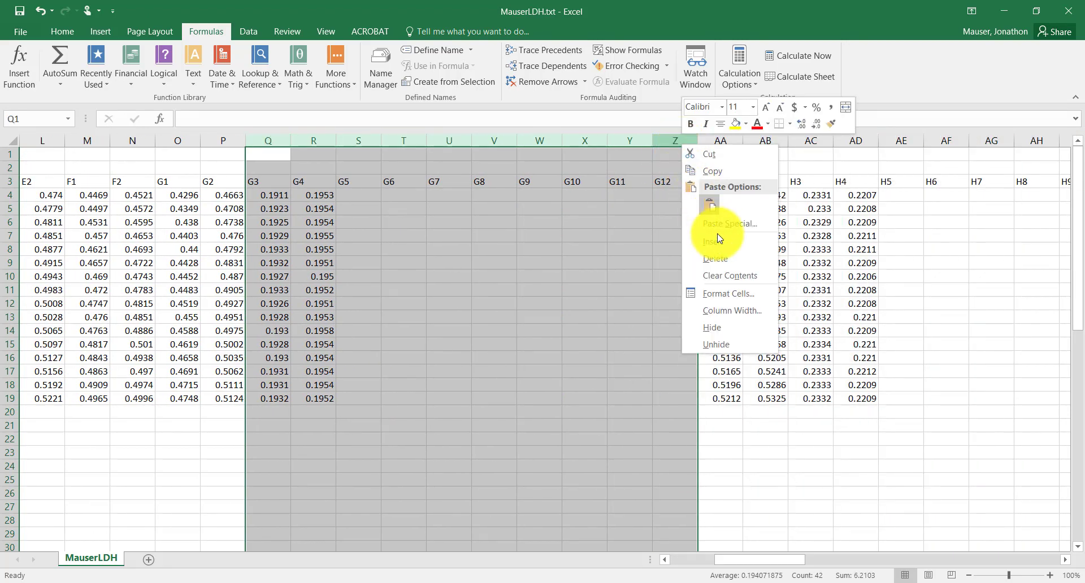
{"action": "left_click", "coordinate": [715, 259]}
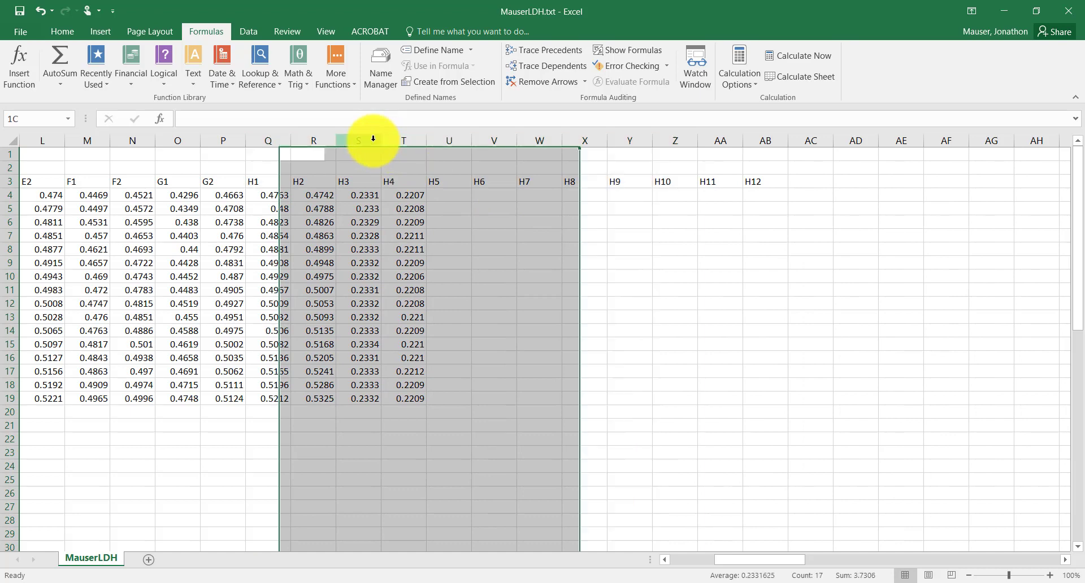
{"action": "right_click", "coordinate": [358, 141]}
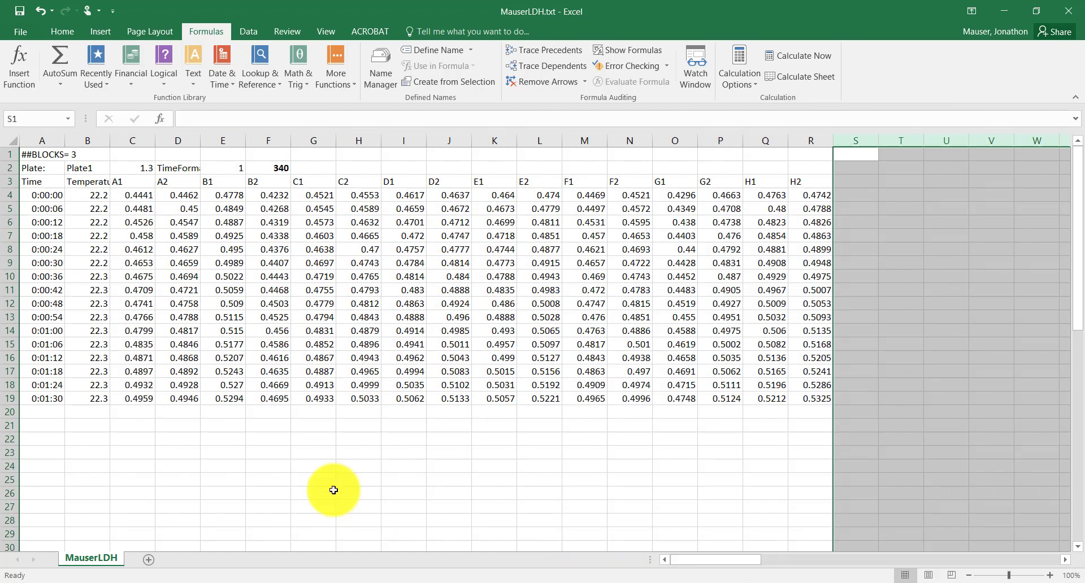
Delete B1:B19, the Plate1 label and temperatures, shifting cells up
{"action": "left_click", "coordinate": [223, 479]}
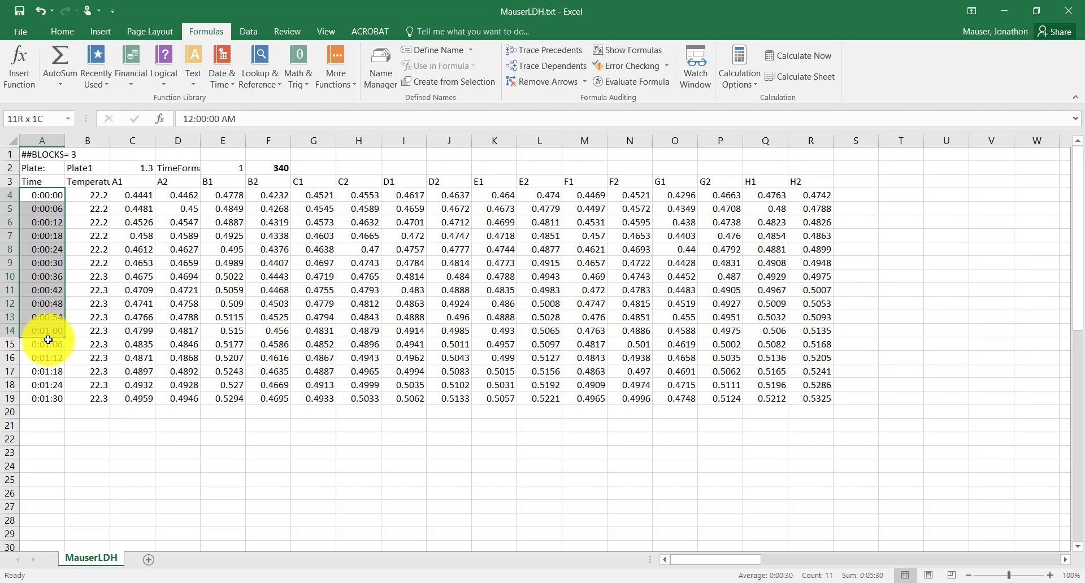
{"action": "left_click", "coordinate": [41, 194]}
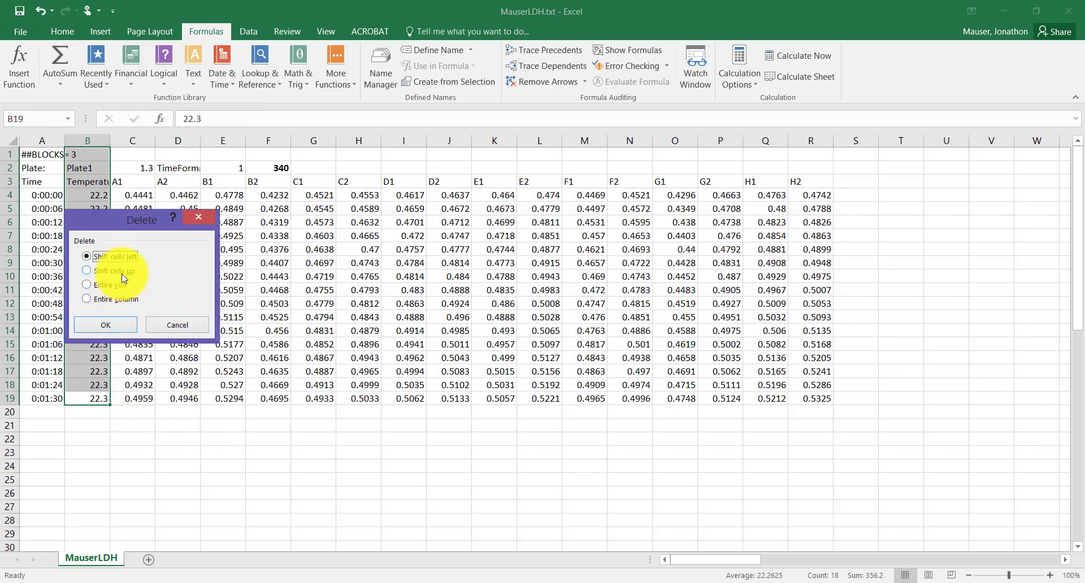
{"action": "left_click", "coordinate": [104, 328]}
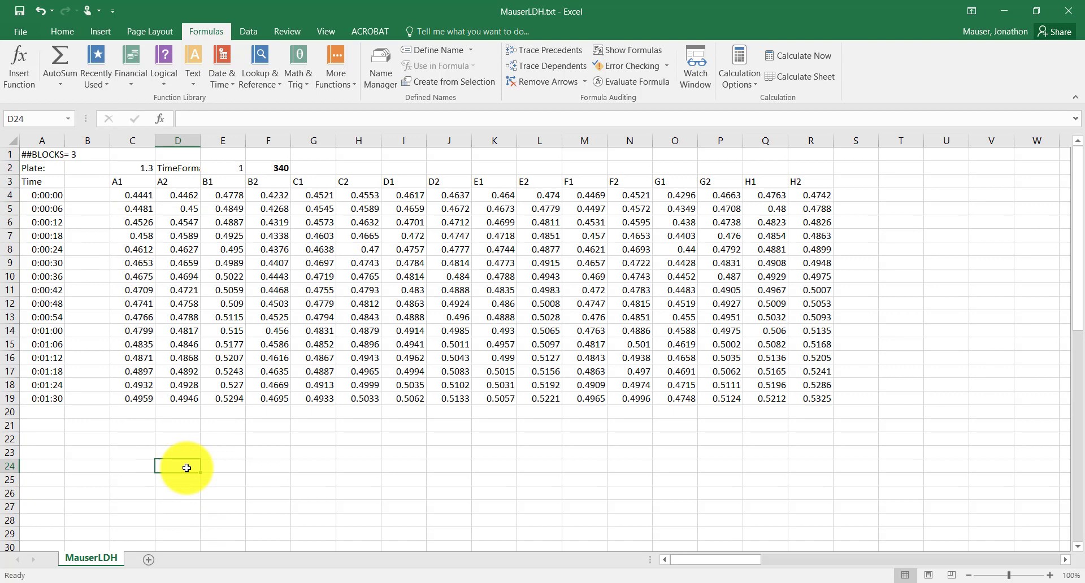
{"action": "left_click", "coordinate": [268, 168]}
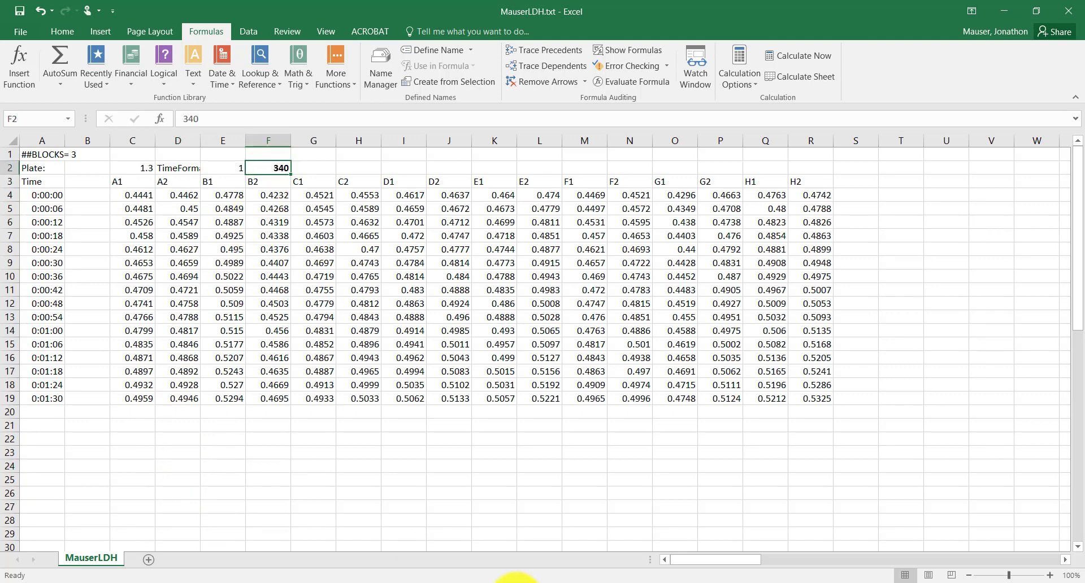
{"action": "mouse_move", "coordinate": [264, 141]}
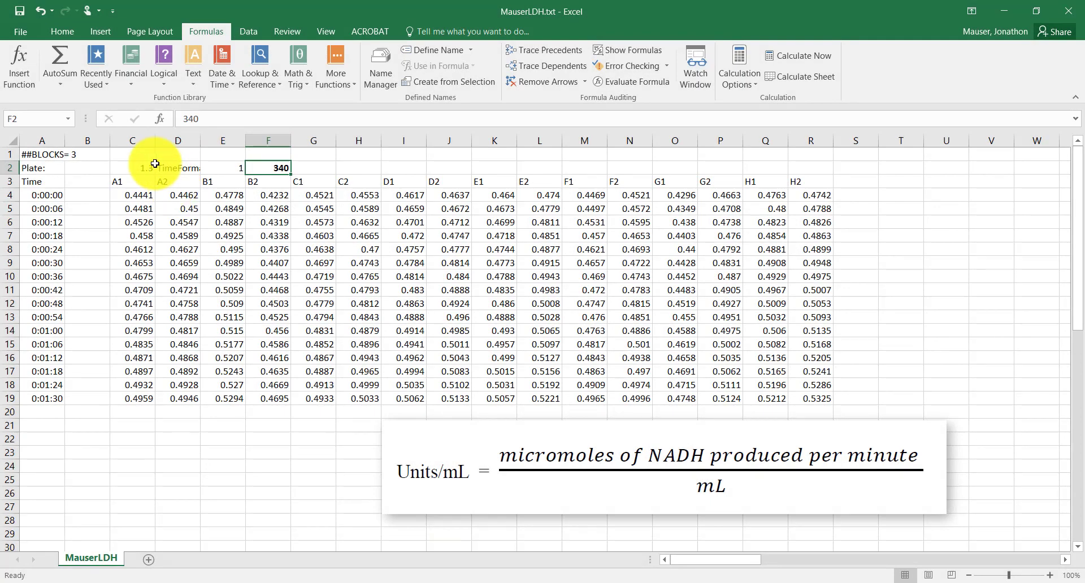
{"action": "mouse_move", "coordinate": [286, 405]}
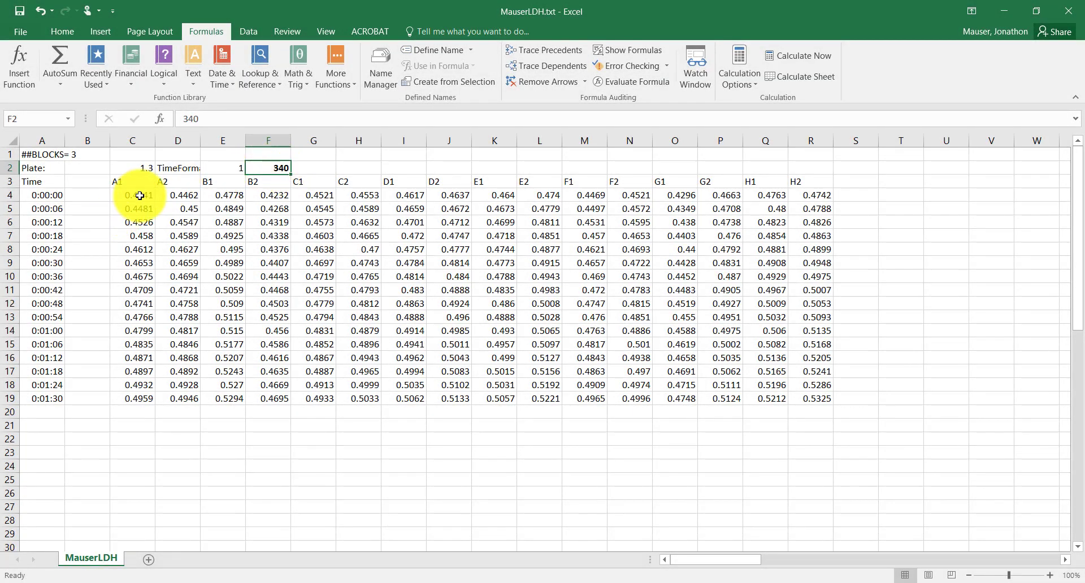
{"action": "left_click_drag", "start_coordinate": [132, 195], "coordinate": [132, 306]}
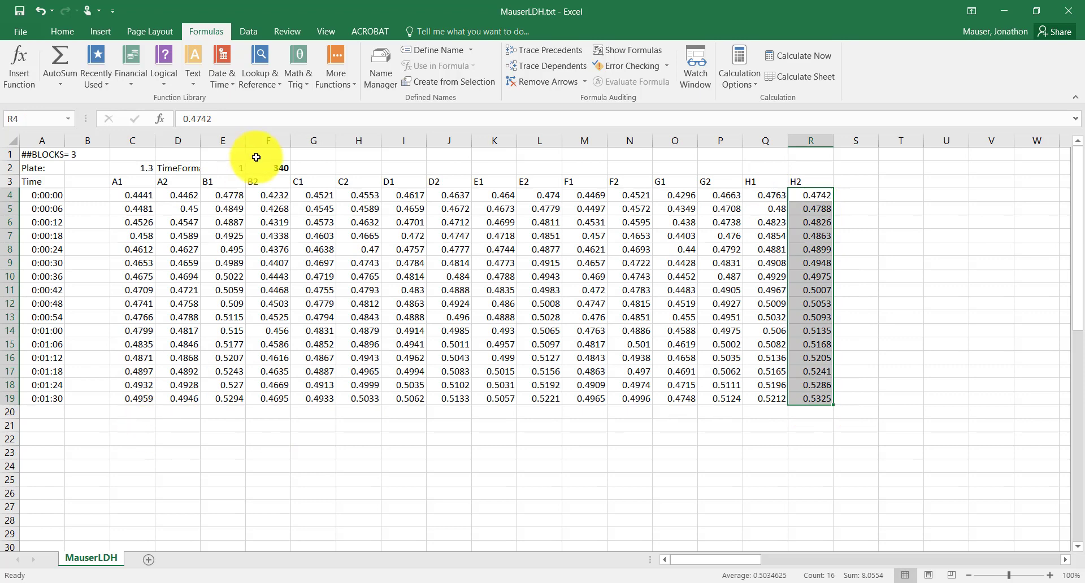
{"action": "left_click_drag", "start_coordinate": [42, 194], "coordinate": [42, 303]}
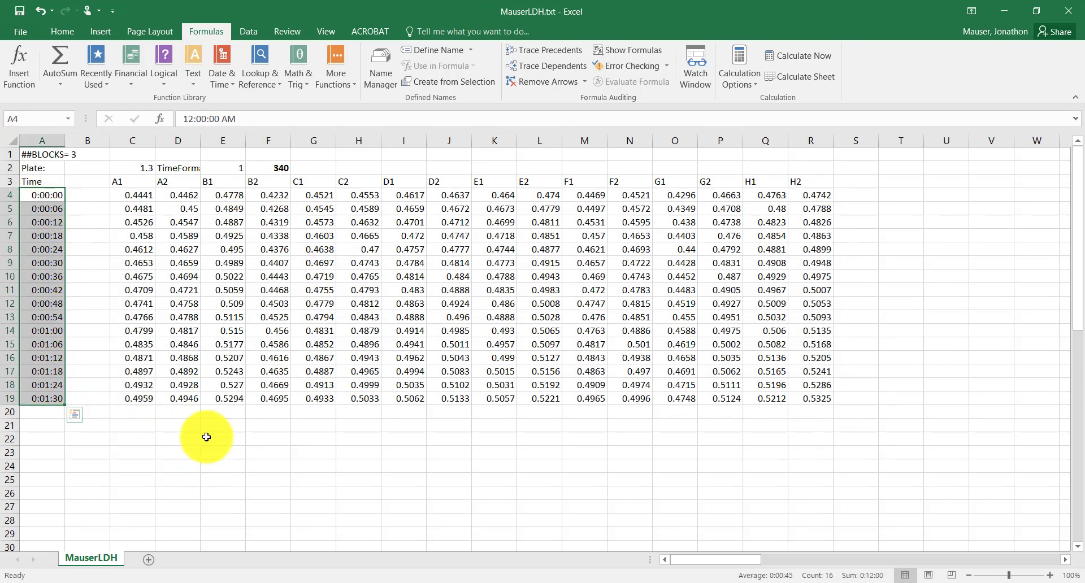
{"action": "mouse_move", "coordinate": [83, 205]}
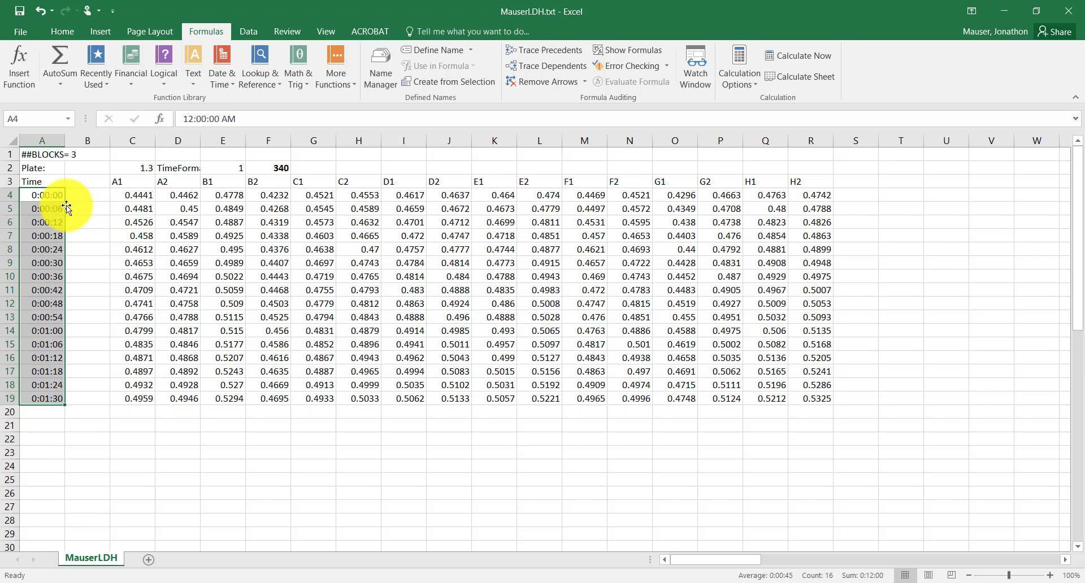
Enter 'Time (min)' as the B3 heading of the elapsed-minutes column
{"action": "left_click", "coordinate": [87, 195]}
{"action": "type", "text": "0"}
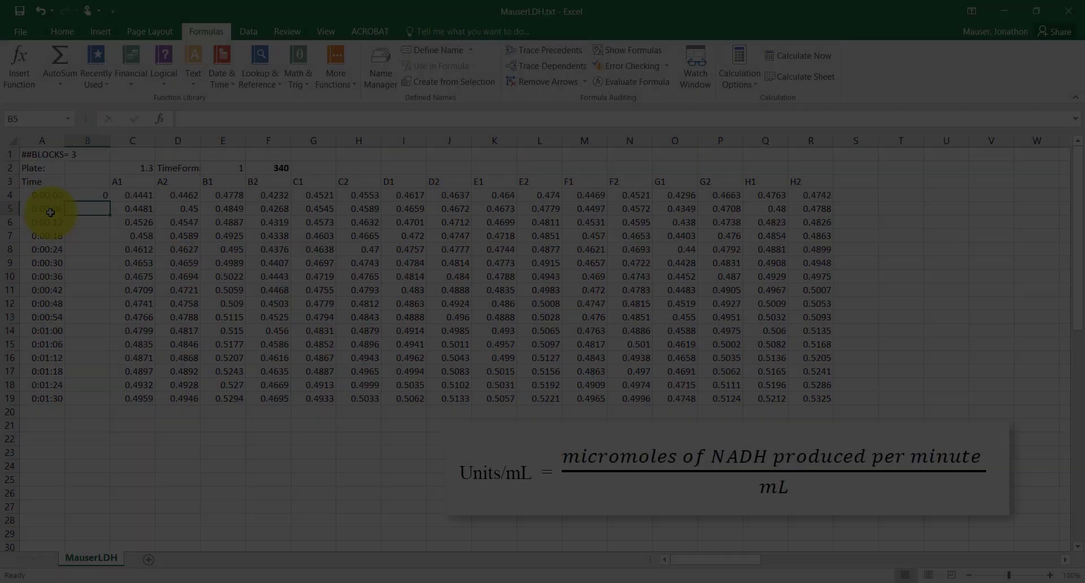
{"action": "left_click", "coordinate": [87, 222]}
{"action": "type", "text": "=+"}
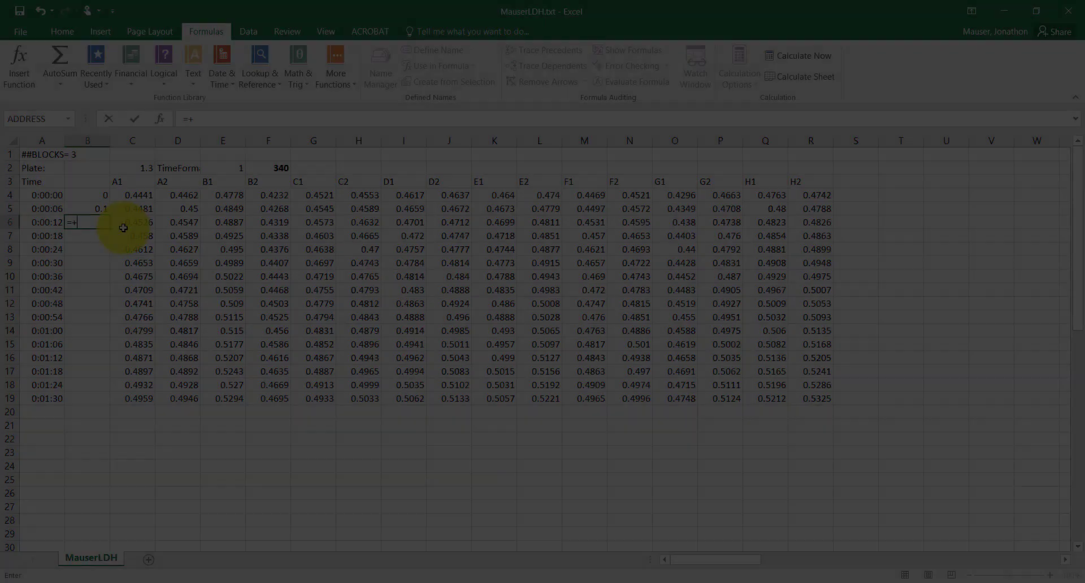
{"action": "left_click", "coordinate": [87, 208]}
{"action": "type", "text": "Time ("}
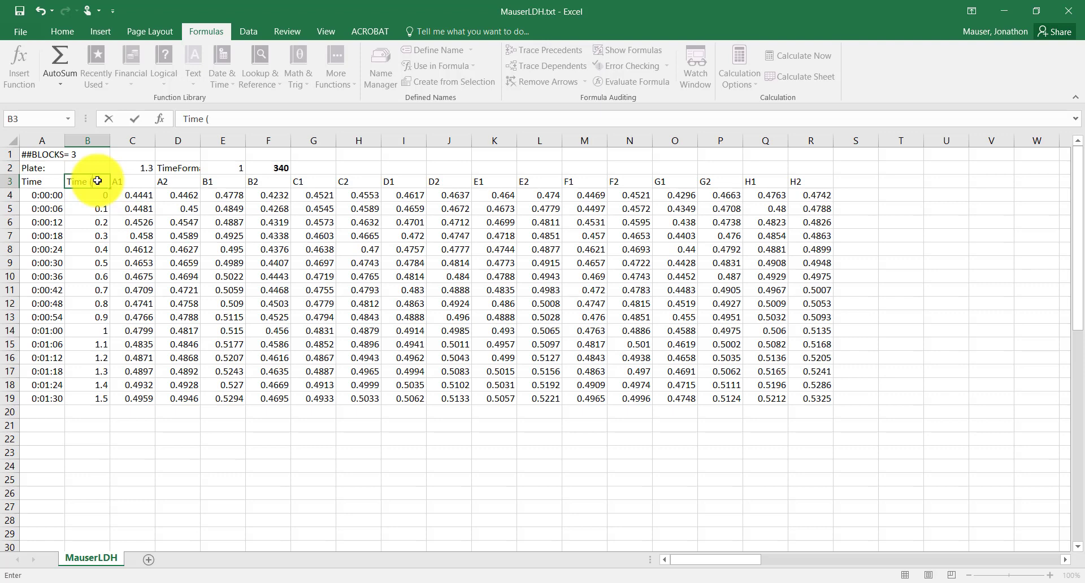
{"action": "key", "text": "Return"}
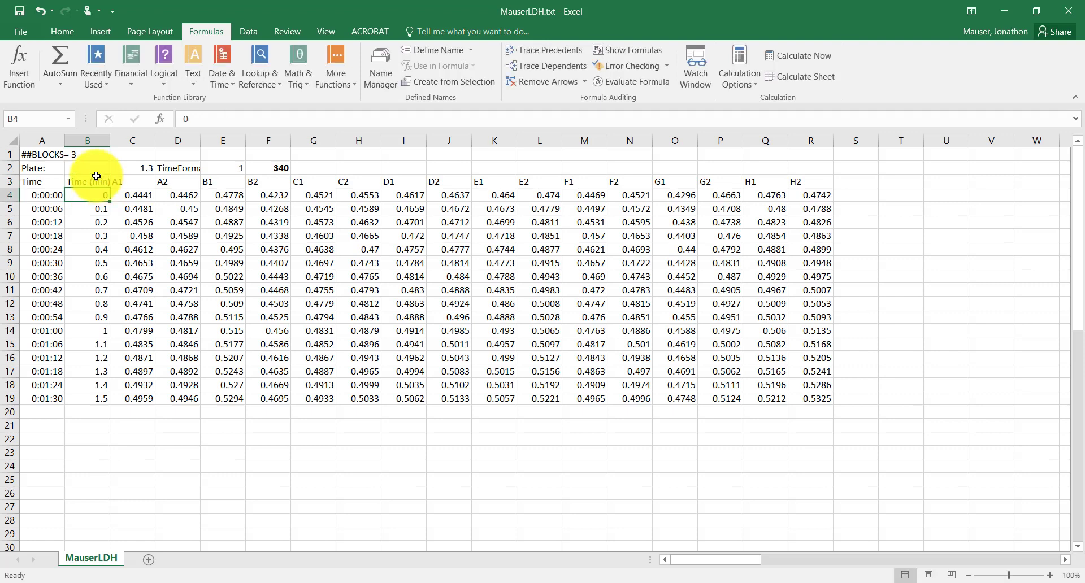
Delete the clock-time column and select the Time (min) values in column A
{"action": "right_click", "coordinate": [47, 181]}
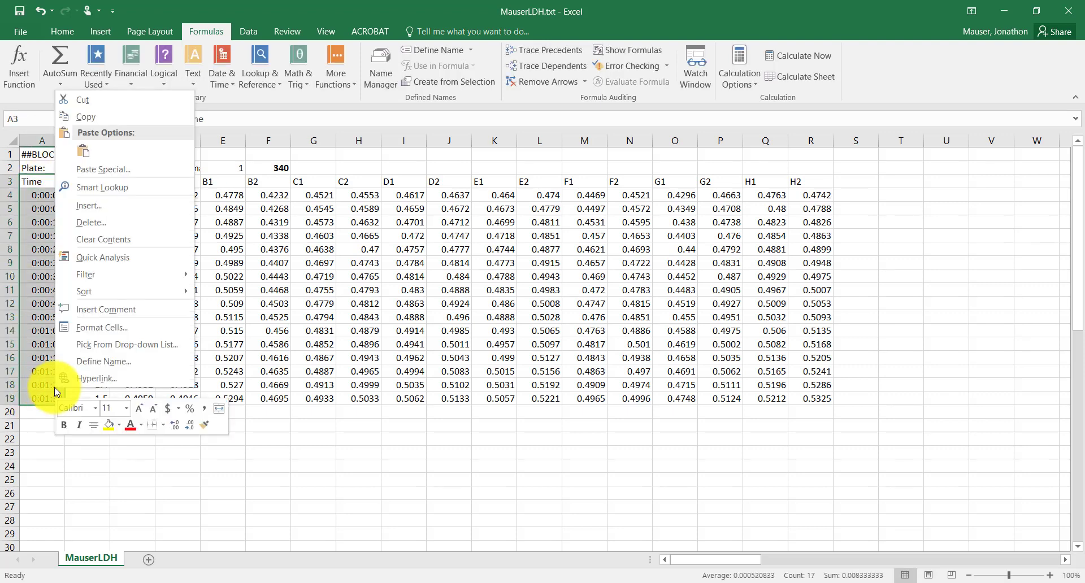
{"action": "left_click", "coordinate": [91, 222]}
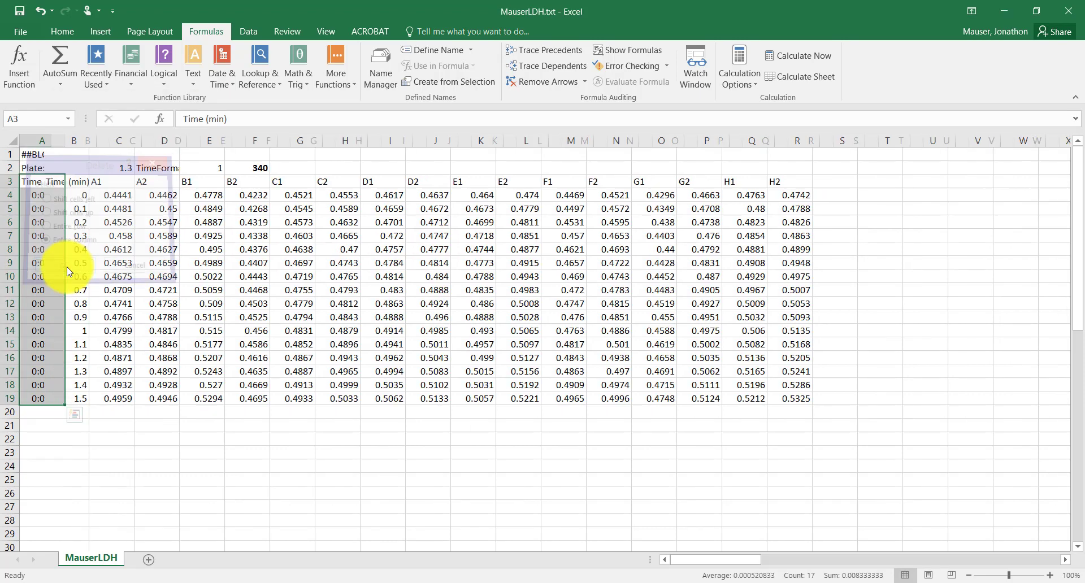
{"action": "left_click", "coordinate": [268, 493]}
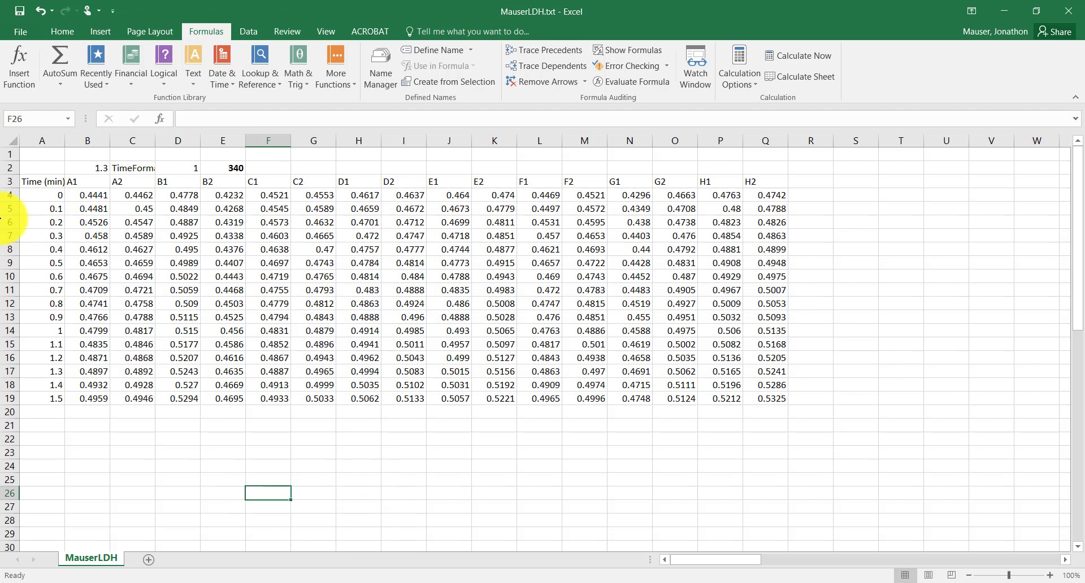
{"action": "left_click_drag", "start_coordinate": [41, 182], "coordinate": [41, 397]}
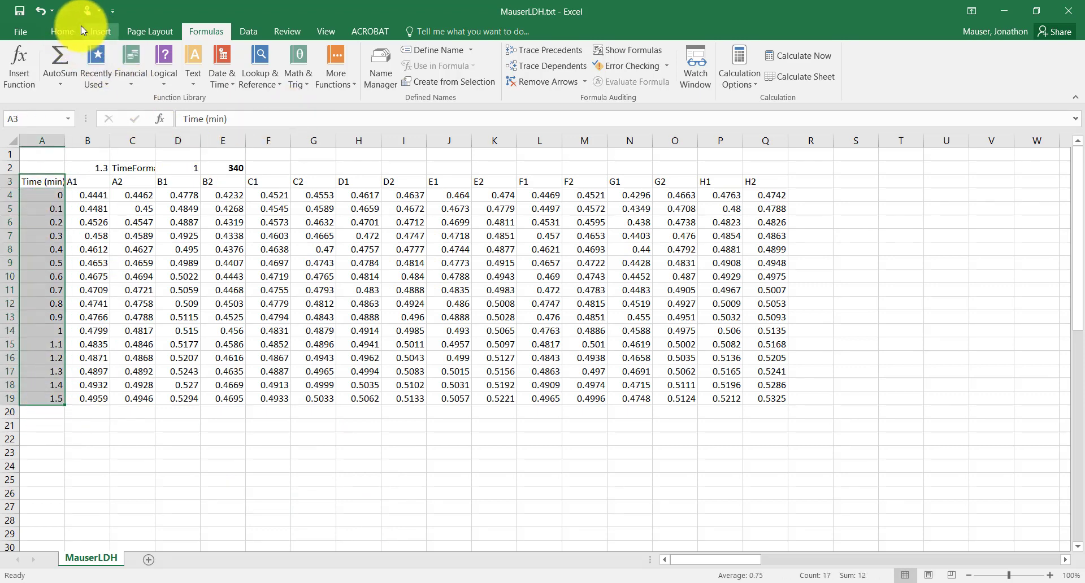
{"action": "left_click", "coordinate": [62, 31]}
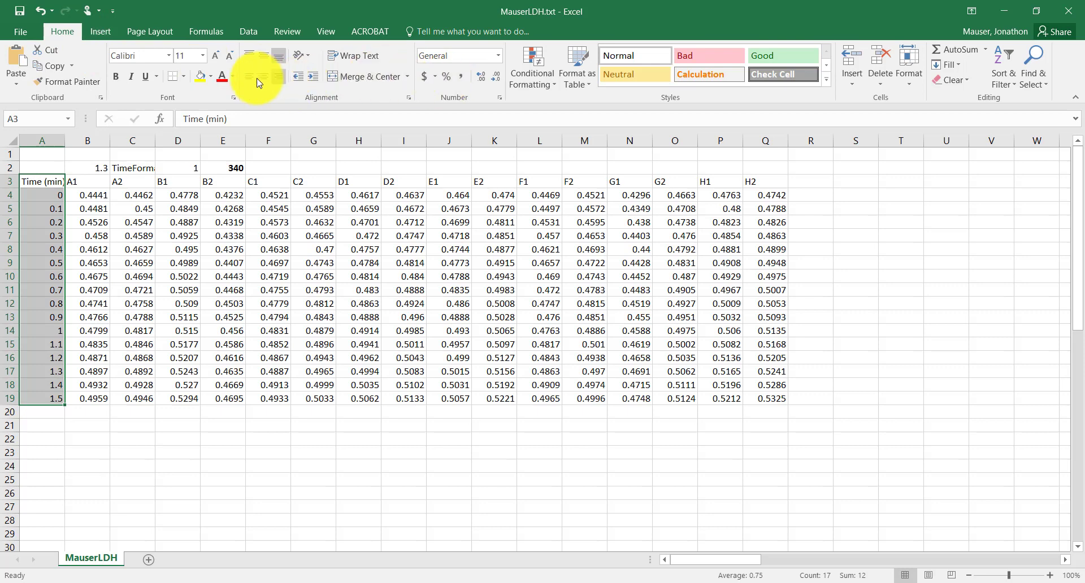
{"action": "left_click", "coordinate": [268, 457]}
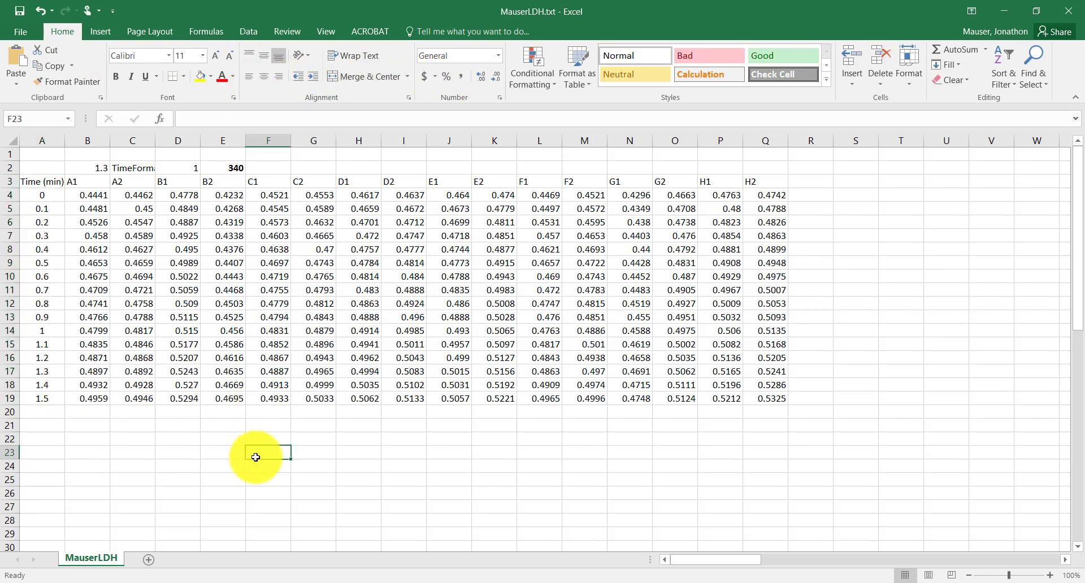
{"action": "mouse_move", "coordinate": [100, 336]}
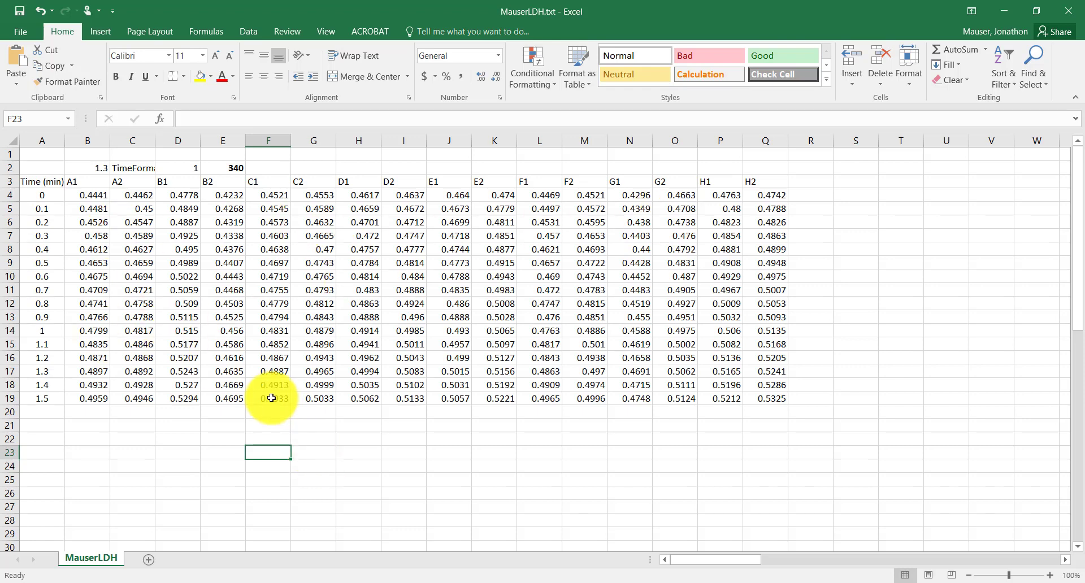
{"action": "mouse_move", "coordinate": [208, 183]}
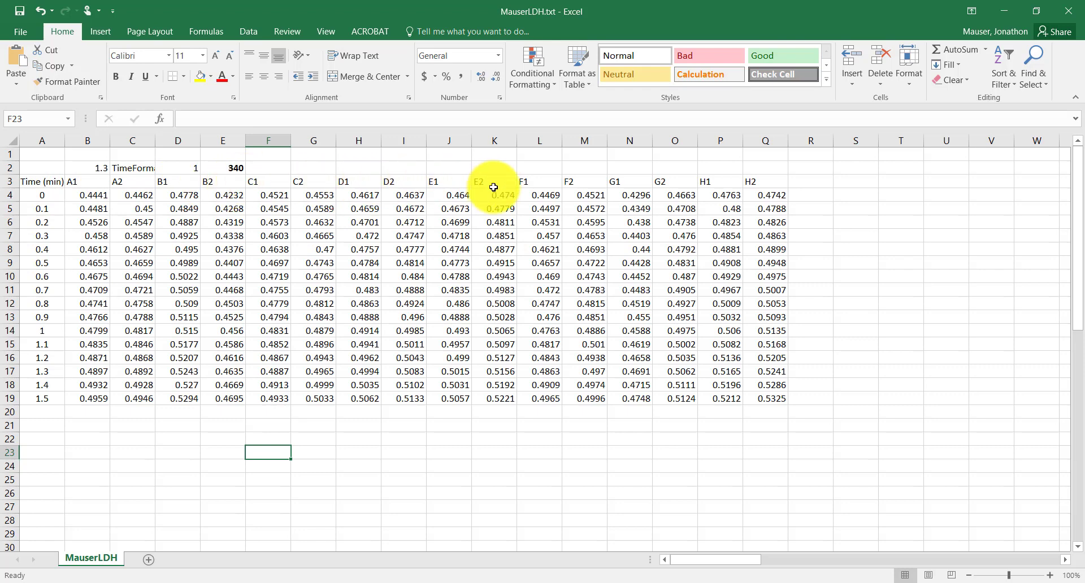
{"action": "mouse_move", "coordinate": [759, 195]}
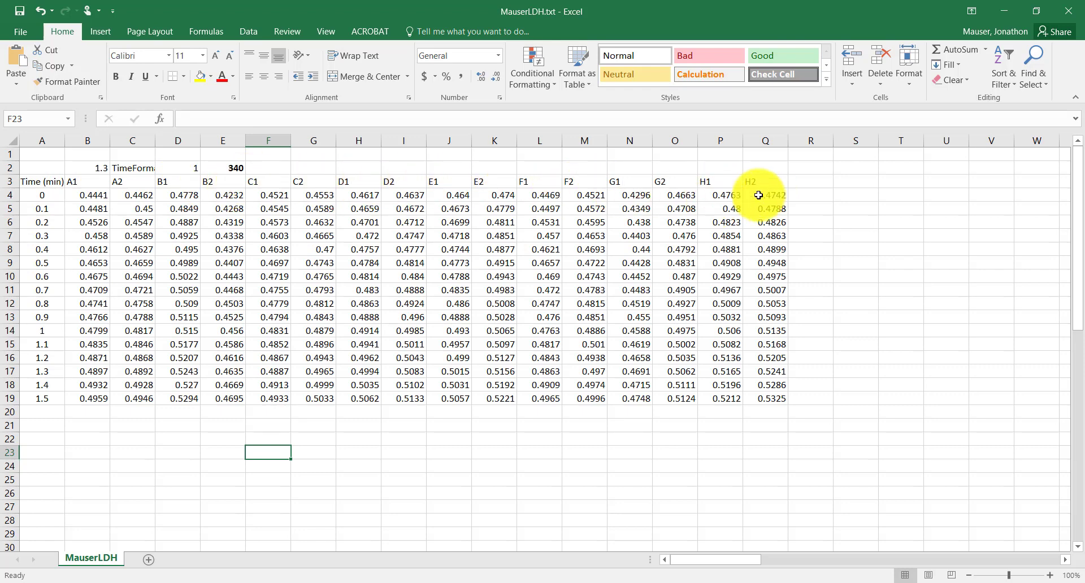
{"action": "mouse_move", "coordinate": [305, 442]}
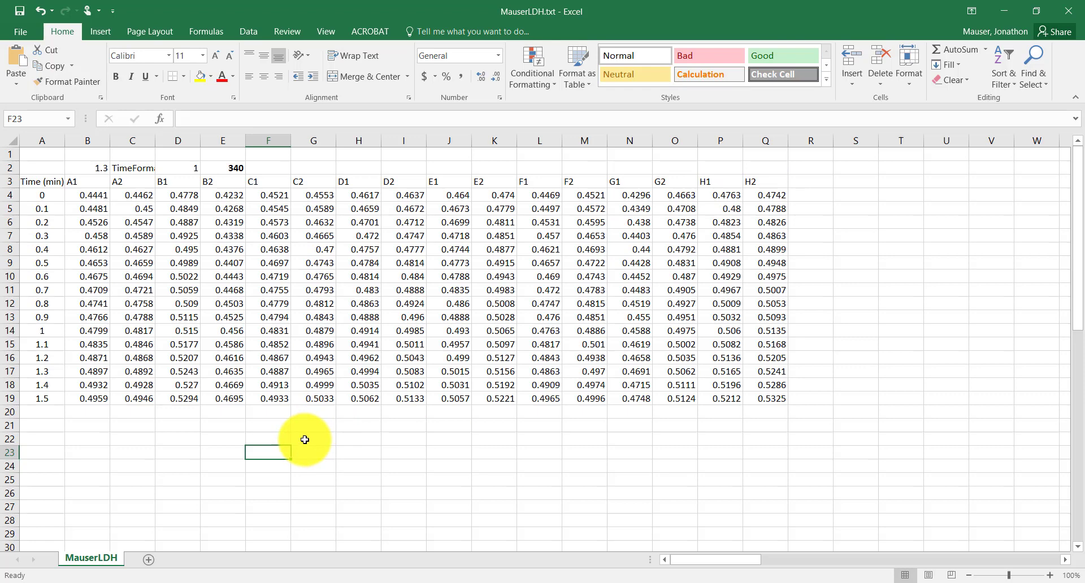
{"action": "mouse_move", "coordinate": [278, 442]}
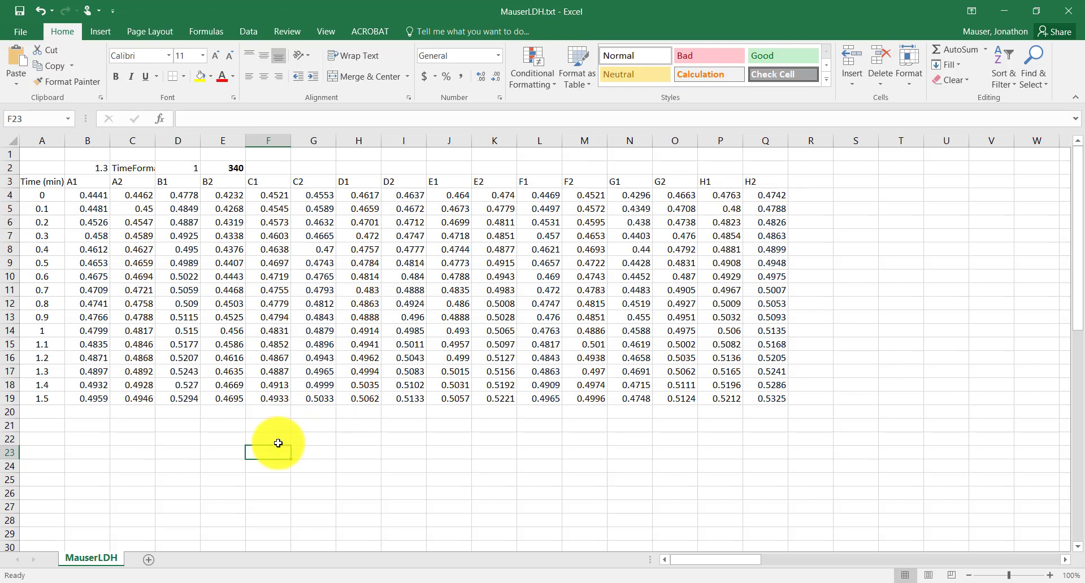
{"action": "mouse_move", "coordinate": [159, 378]}
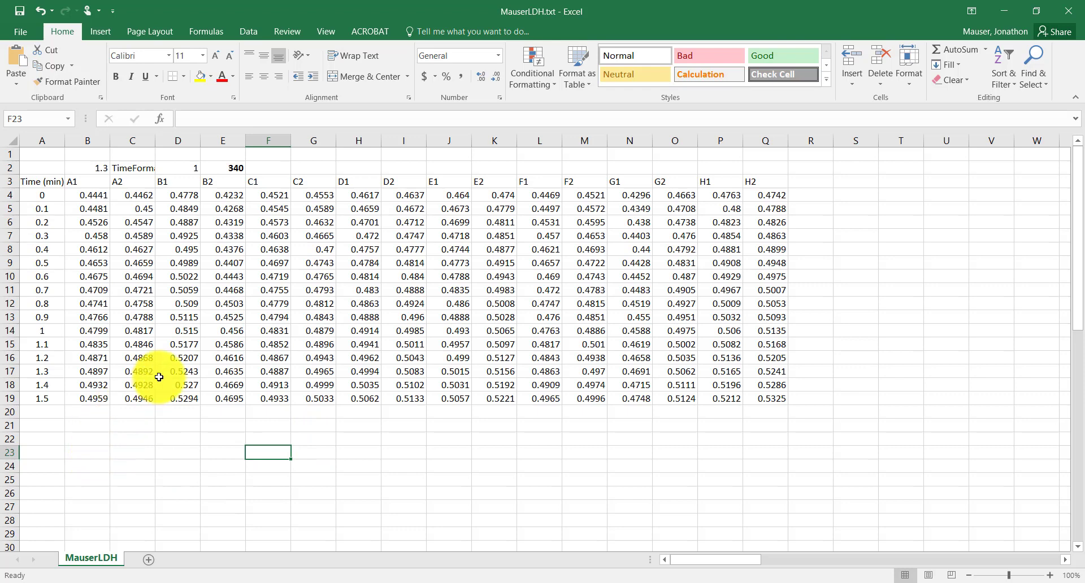
{"action": "mouse_move", "coordinate": [96, 412]}
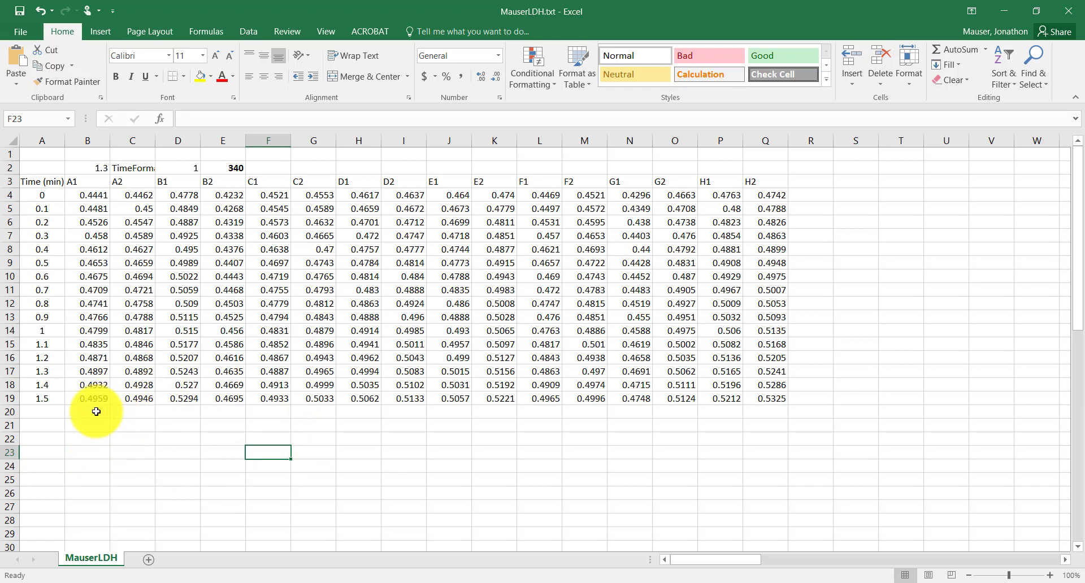
Enter =SLOPE(B4:B19,$A$4:$A$19) in B20, giving about 0.0337 for well A1
{"action": "left_click", "coordinate": [87, 412]}
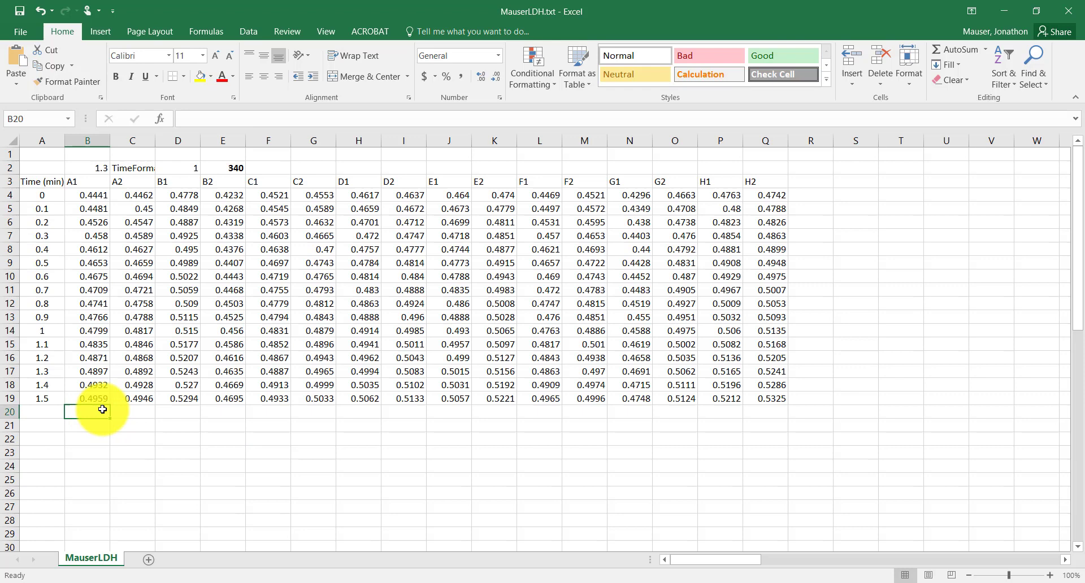
{"action": "type", "text": "="}
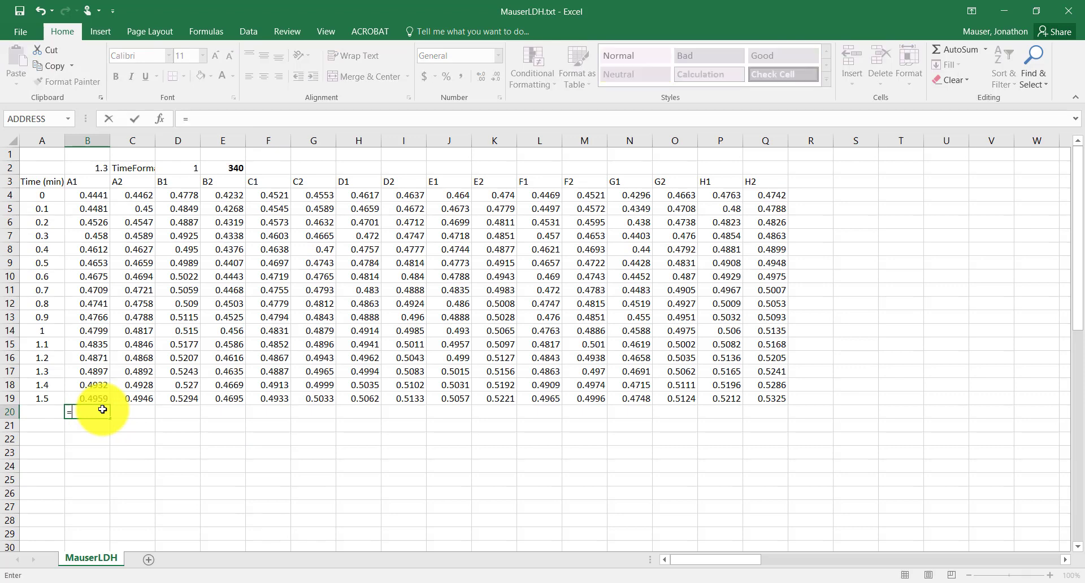
{"action": "type", "text": "slope("}
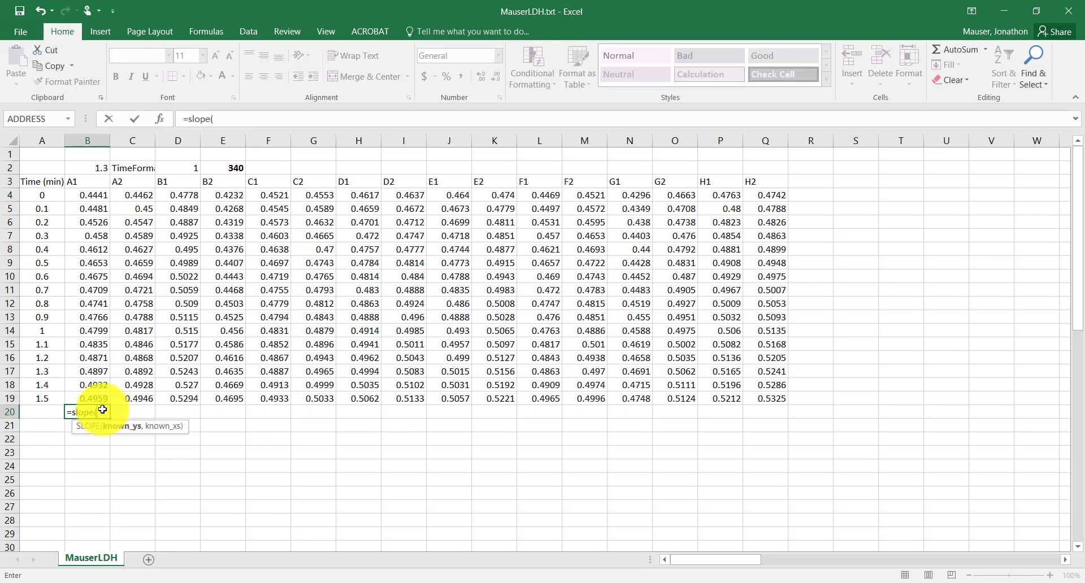
{"action": "mouse_move", "coordinate": [121, 438]}
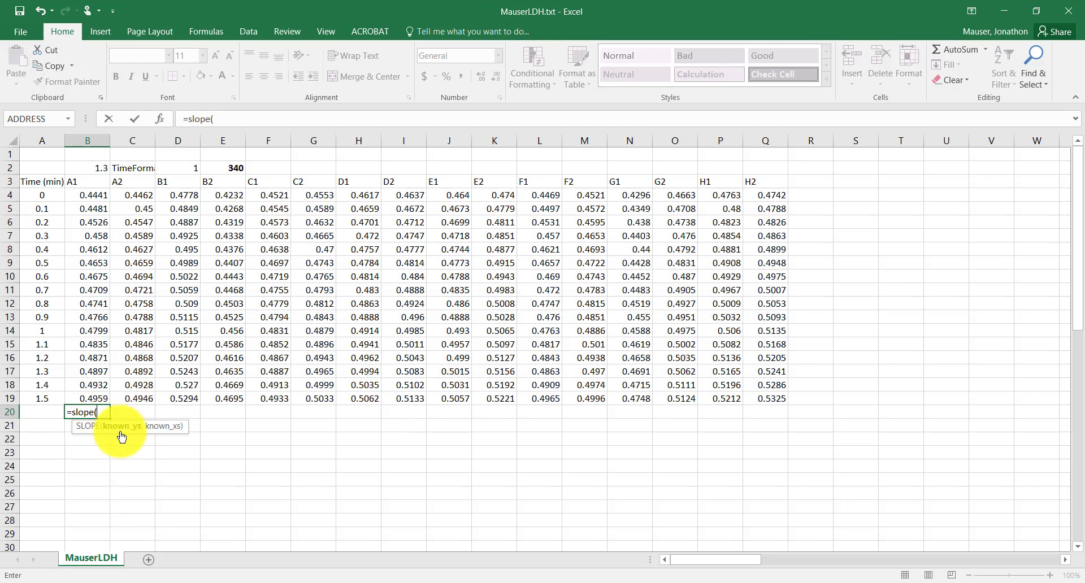
{"action": "left_click", "coordinate": [87, 195]}
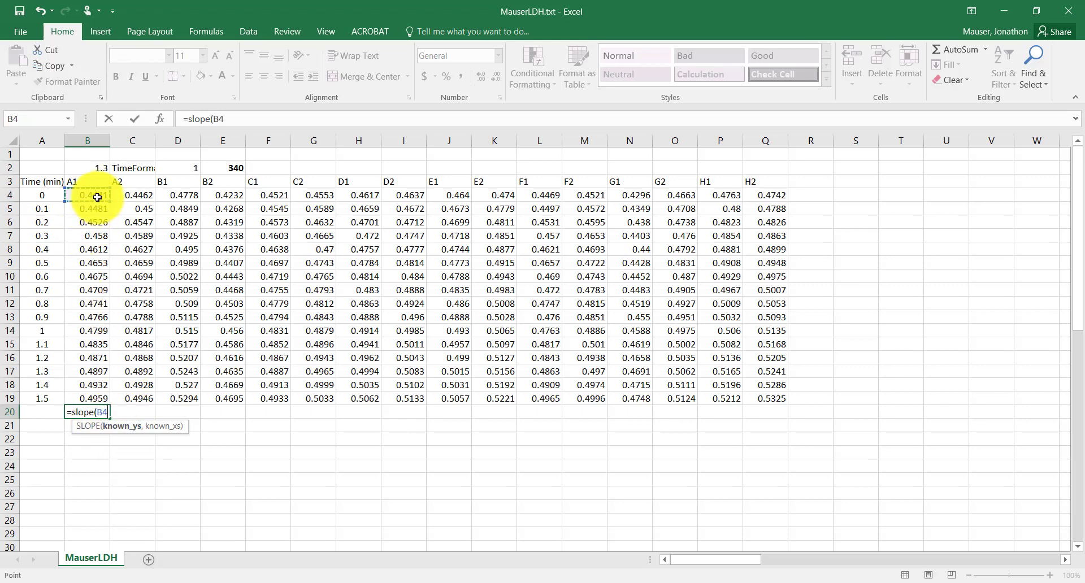
{"action": "left_click_drag", "start_coordinate": [87, 194], "coordinate": [88, 398]}
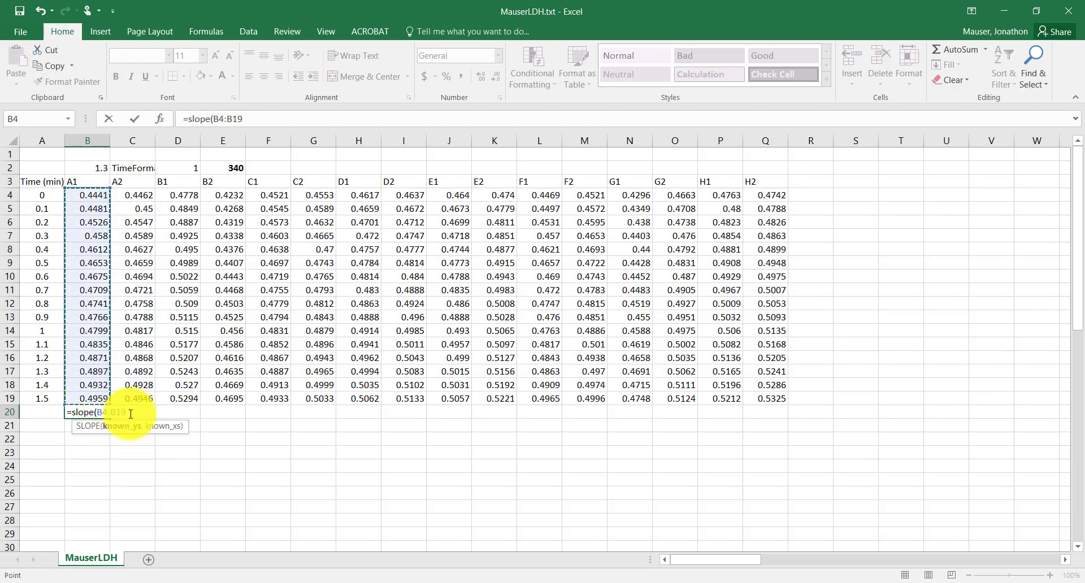
{"action": "mouse_move", "coordinate": [262, 470]}
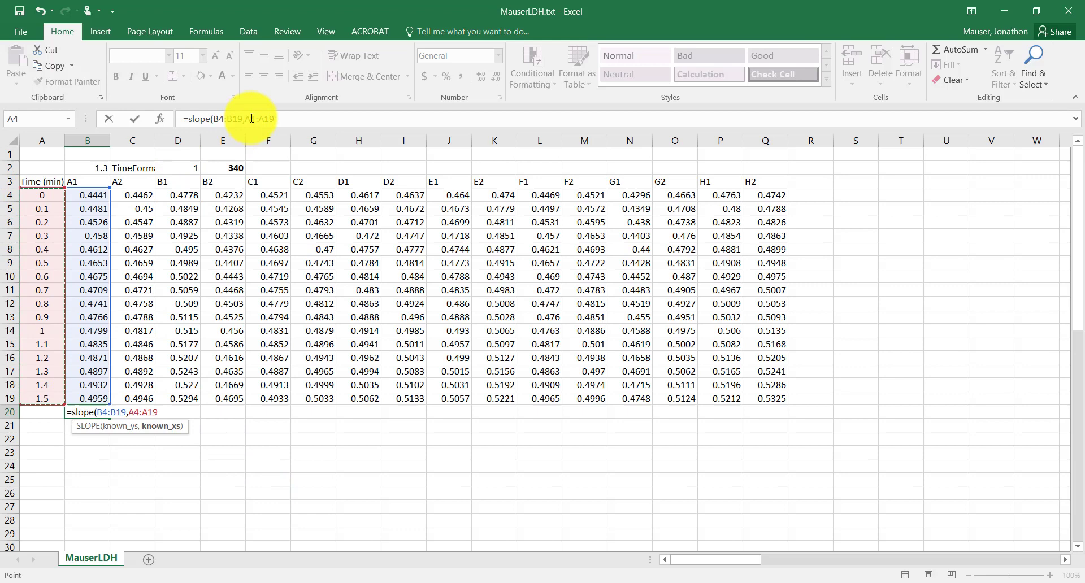
{"action": "key", "text": "f4"}
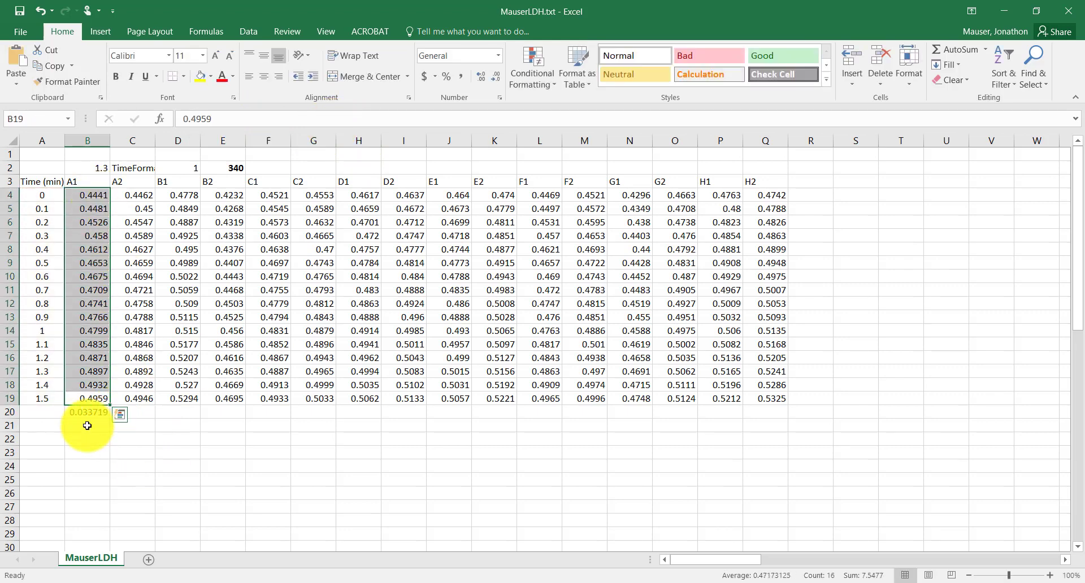
Fill the B20 SLOPE formula across to Q20 for wells A1–H2
{"action": "left_click", "coordinate": [87, 412]}
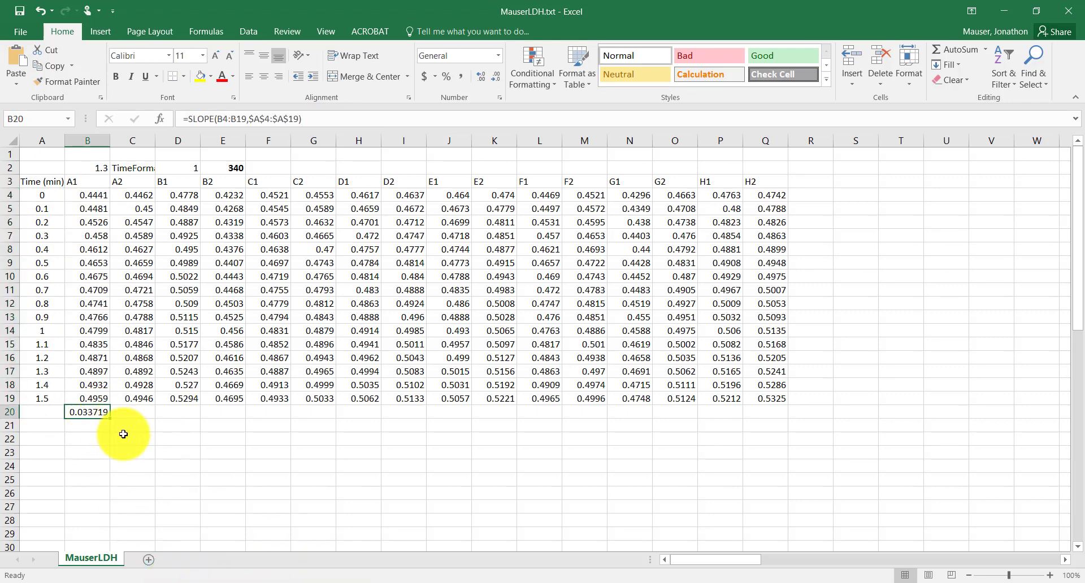
{"action": "mouse_move", "coordinate": [108, 420]}
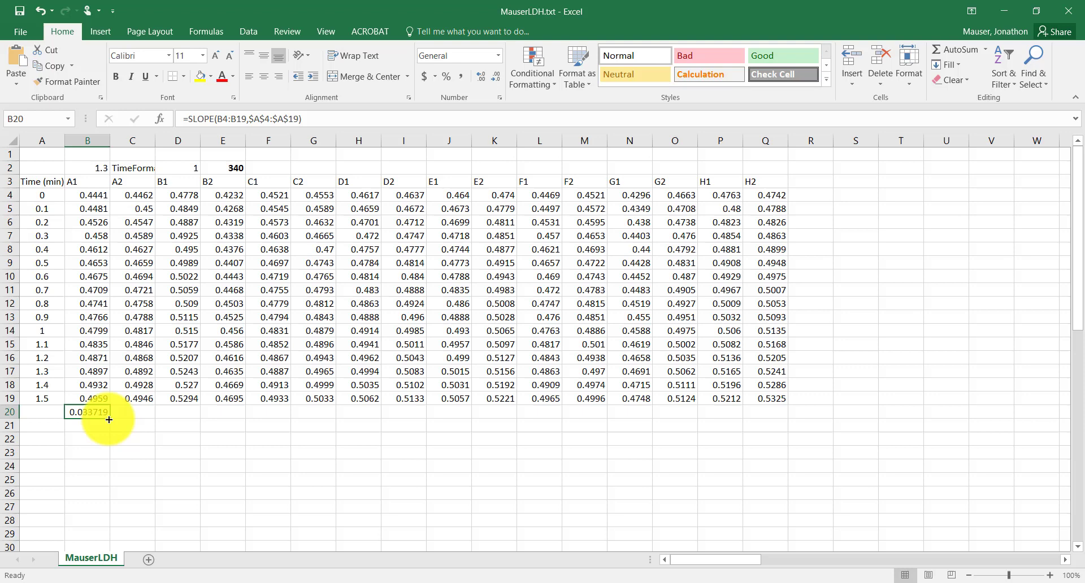
{"action": "mouse_move", "coordinate": [92, 287]}
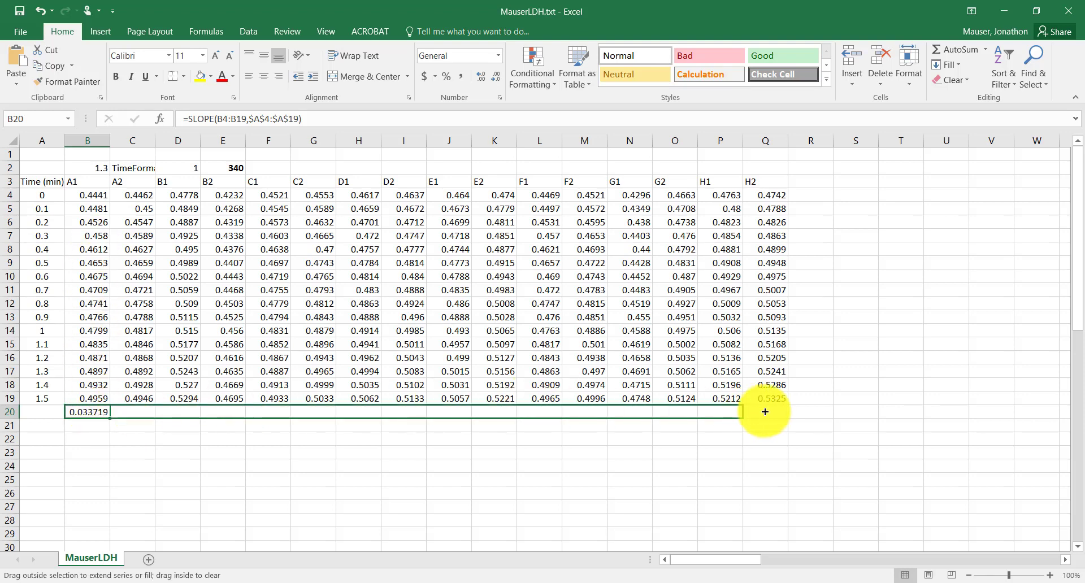
{"action": "left_click_drag", "start_coordinate": [764, 411], "coordinate": [764, 411]}
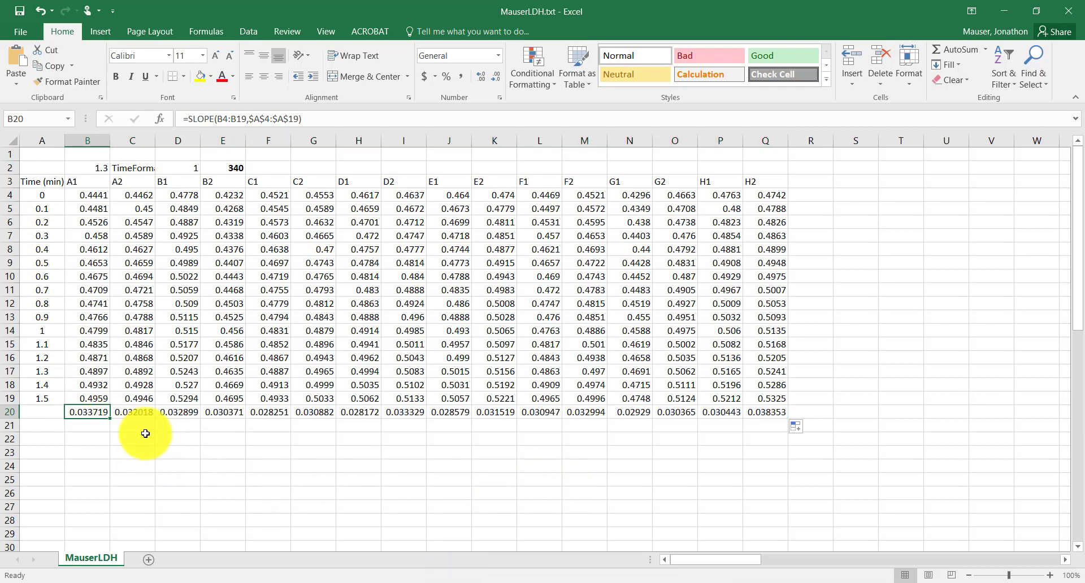
{"action": "mouse_move", "coordinate": [760, 385]}
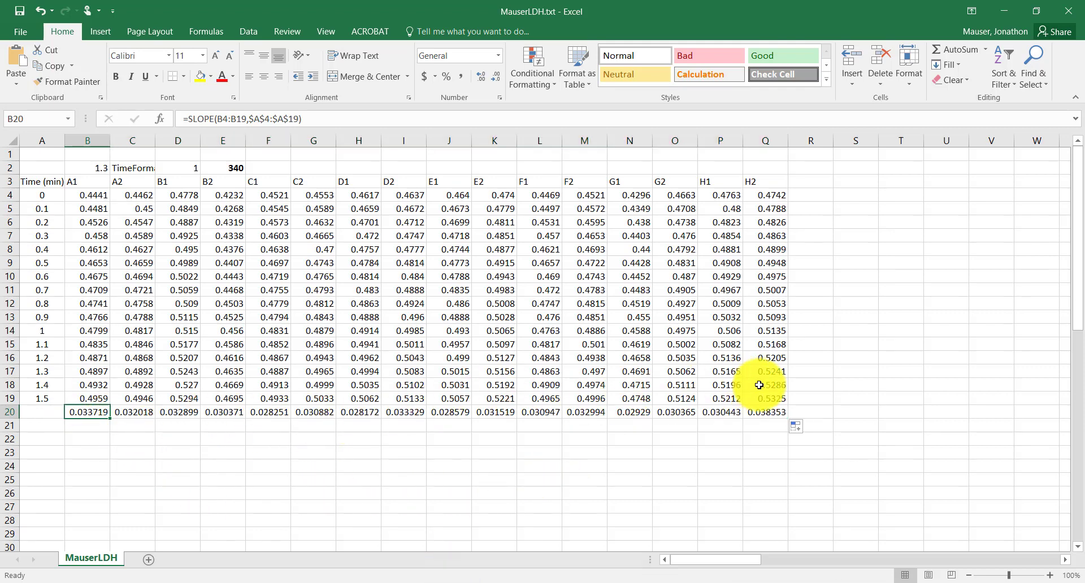
{"action": "mouse_move", "coordinate": [271, 439]}
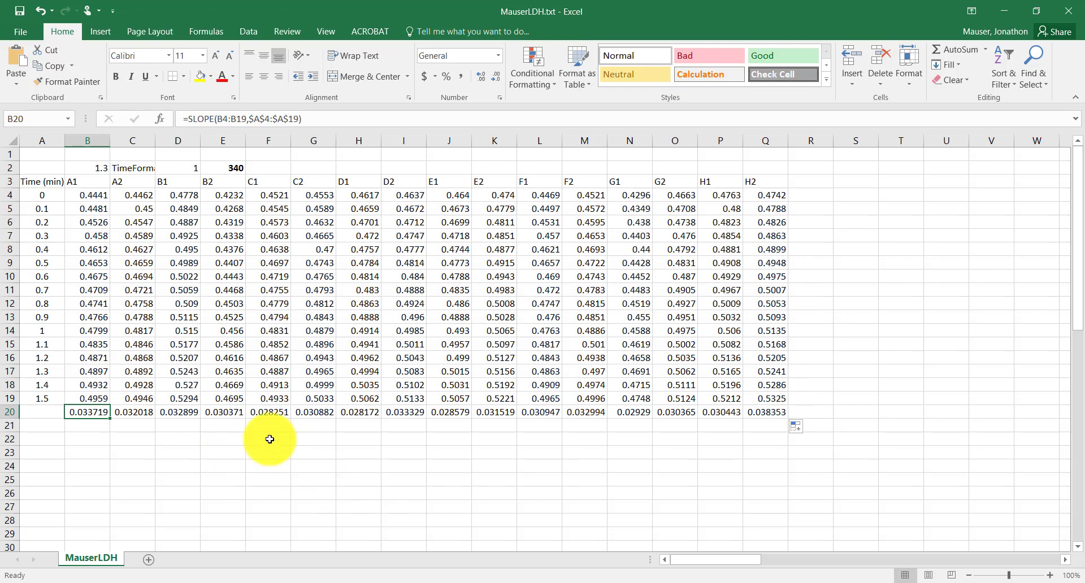
{"action": "mouse_move", "coordinate": [429, 340]}
{"action": "type", "text": "=a"}
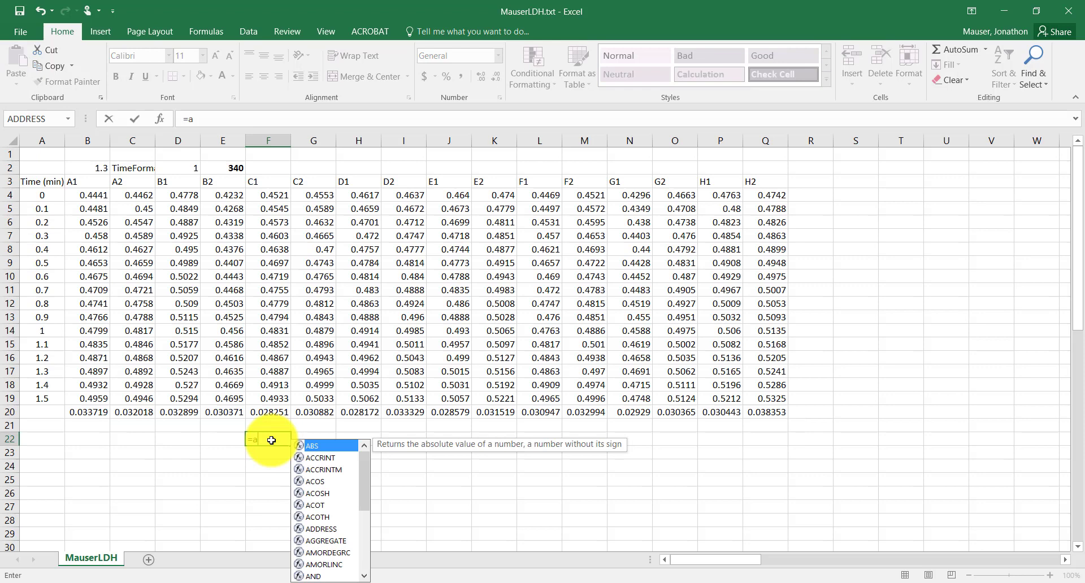
Average the row 20 slopes (0.031383 abs/min) and label it Average
{"action": "type", "text": "verage("}
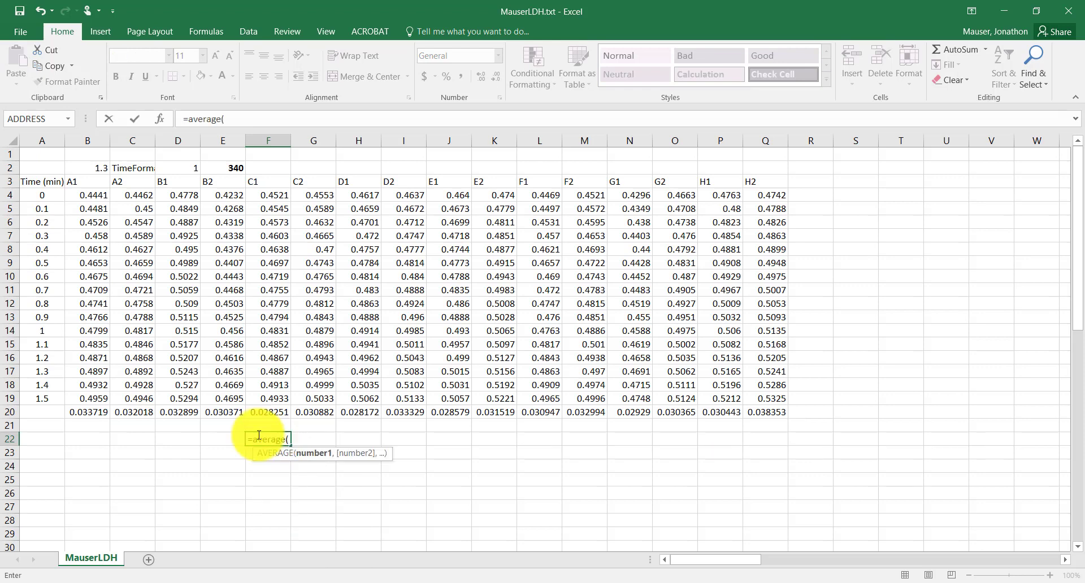
{"action": "left_click_drag", "start_coordinate": [87, 411], "coordinate": [765, 411]}
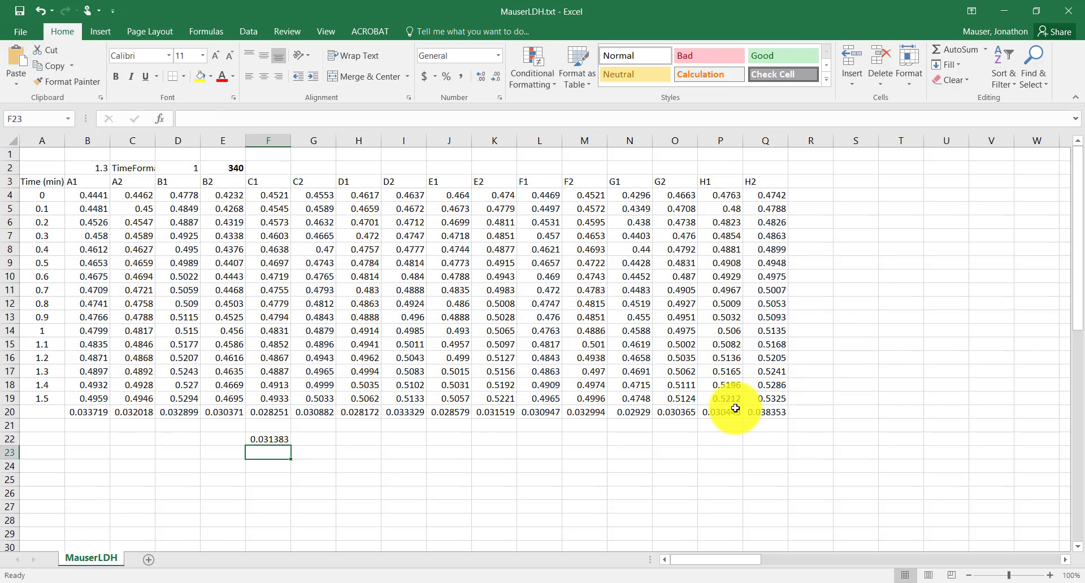
{"action": "left_click", "coordinate": [223, 439]}
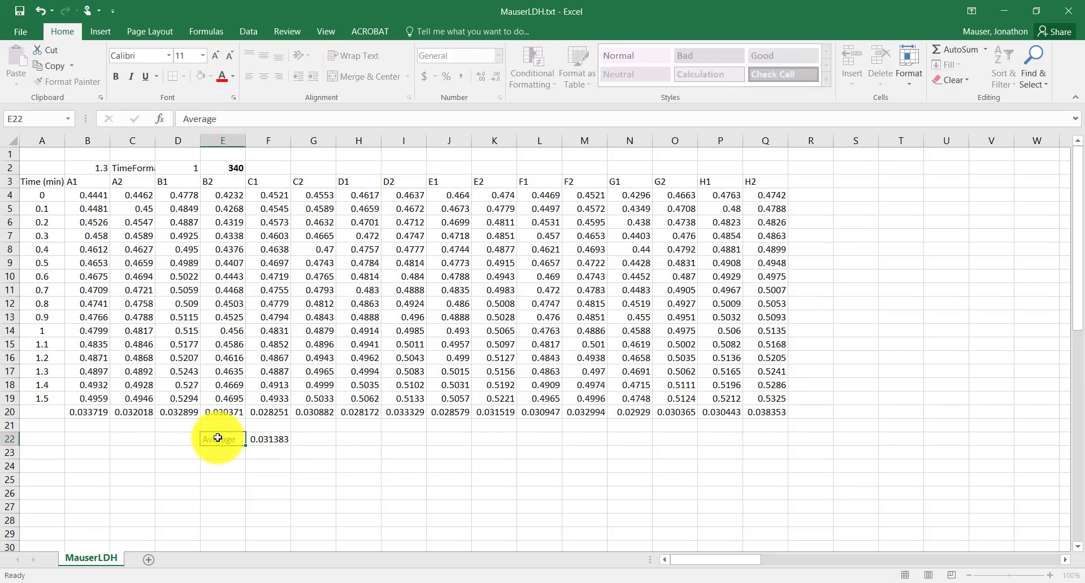
{"action": "left_click", "coordinate": [268, 439]}
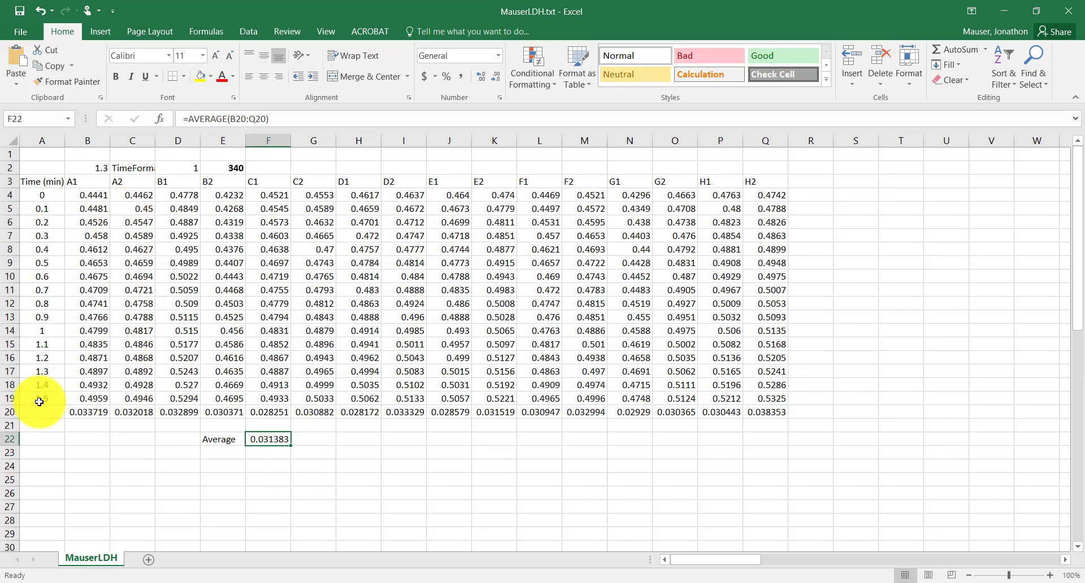
Start typing the activity heading in row 22
{"action": "left_click", "coordinate": [42, 399]}
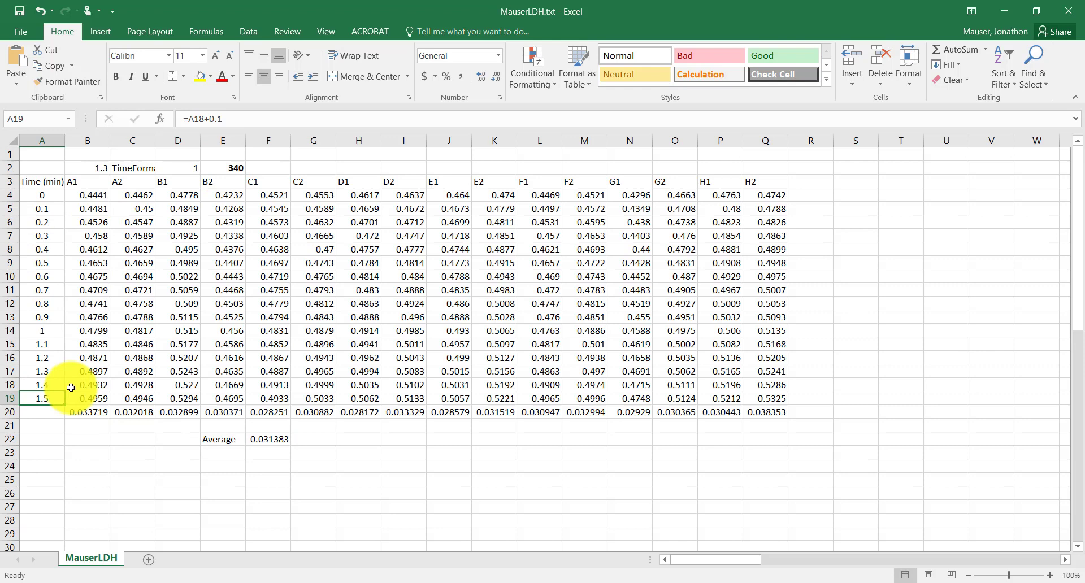
{"action": "mouse_move", "coordinate": [314, 435]}
{"action": "type", "text": "abs/min"}
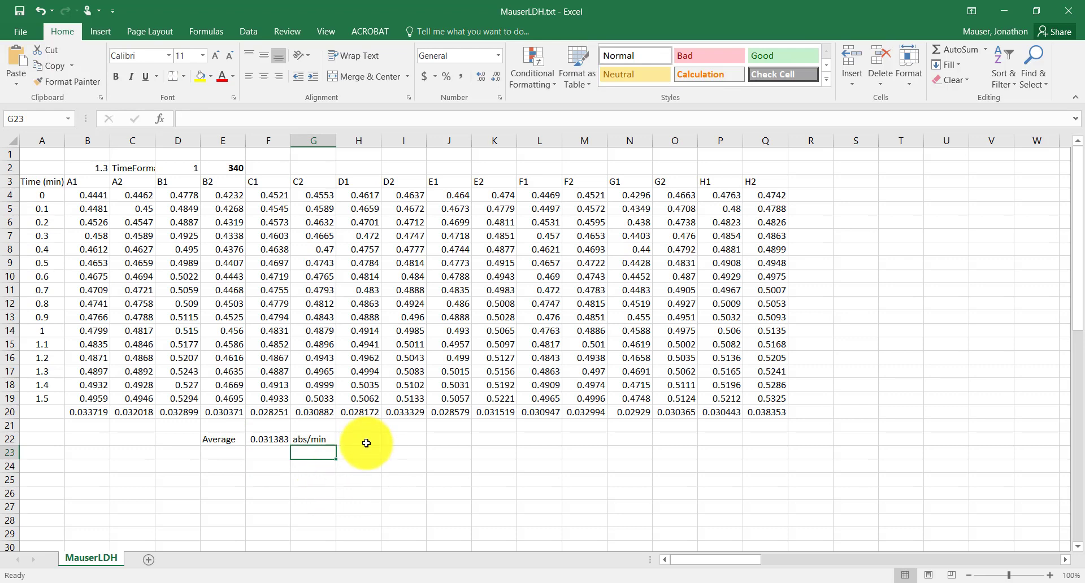
{"action": "left_click", "coordinate": [404, 439]}
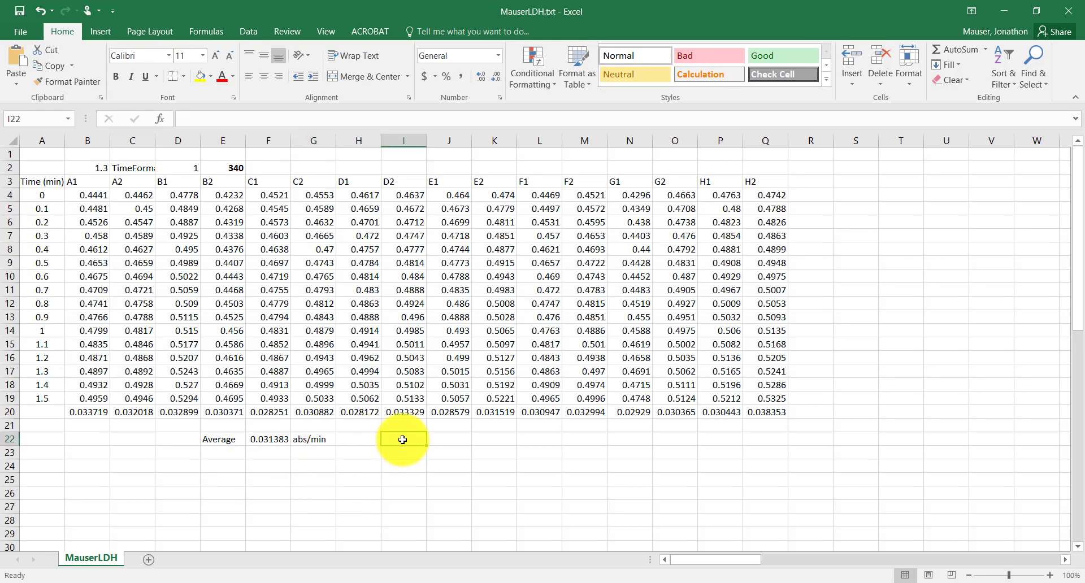
{"action": "type", "text": "activtiy"}
{"action": "left_click", "coordinate": [449, 440]}
{"action": "type", "text": "umoles"}
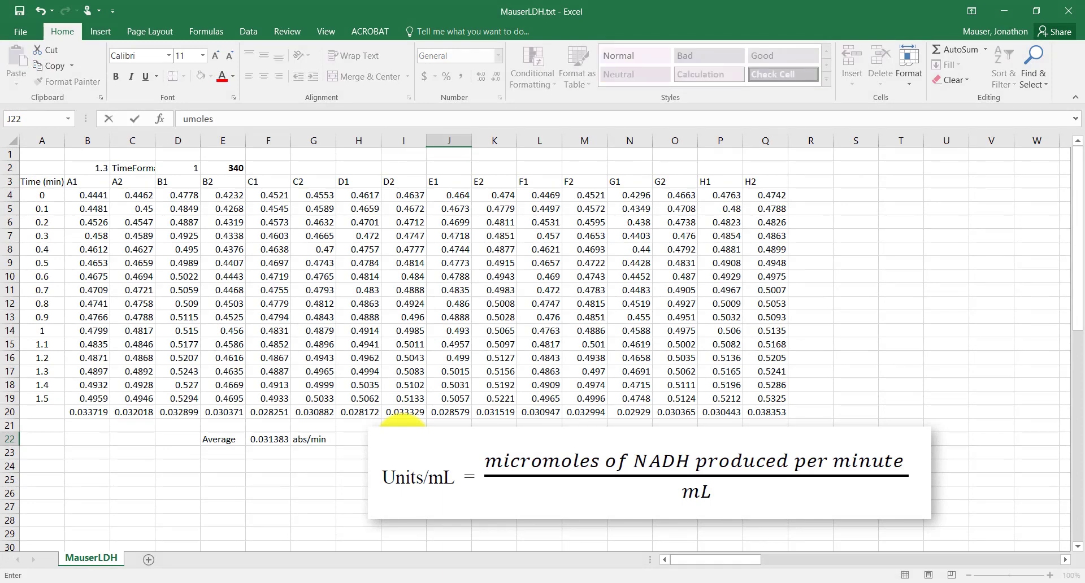
Add the unit 'umoles NADH/min/mL Enzyme' beside the activity heading
{"action": "type", "text": "NADH"}
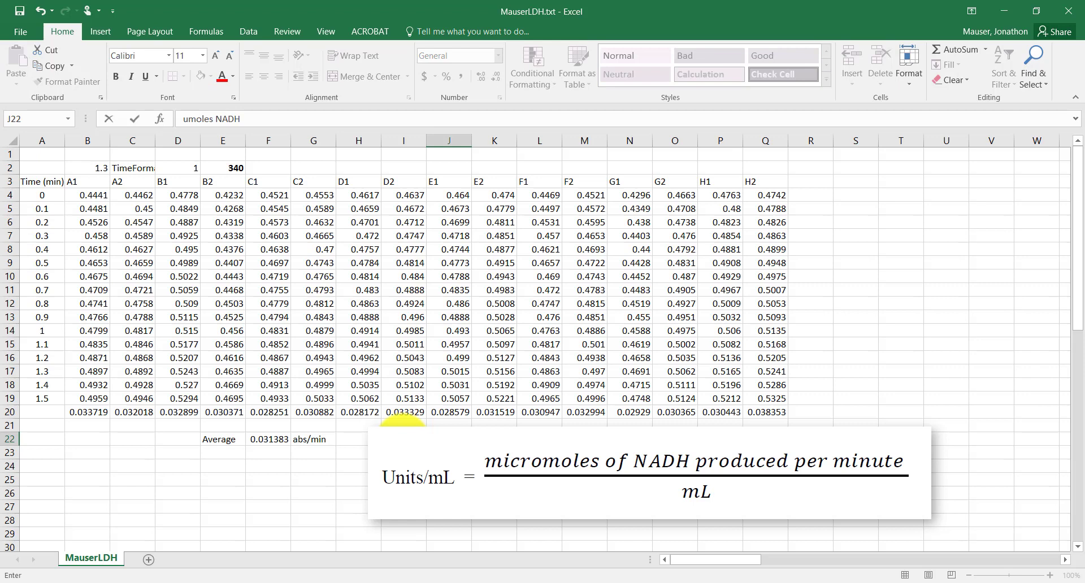
{"action": "type", "text": "/min/mL Enzyme"}
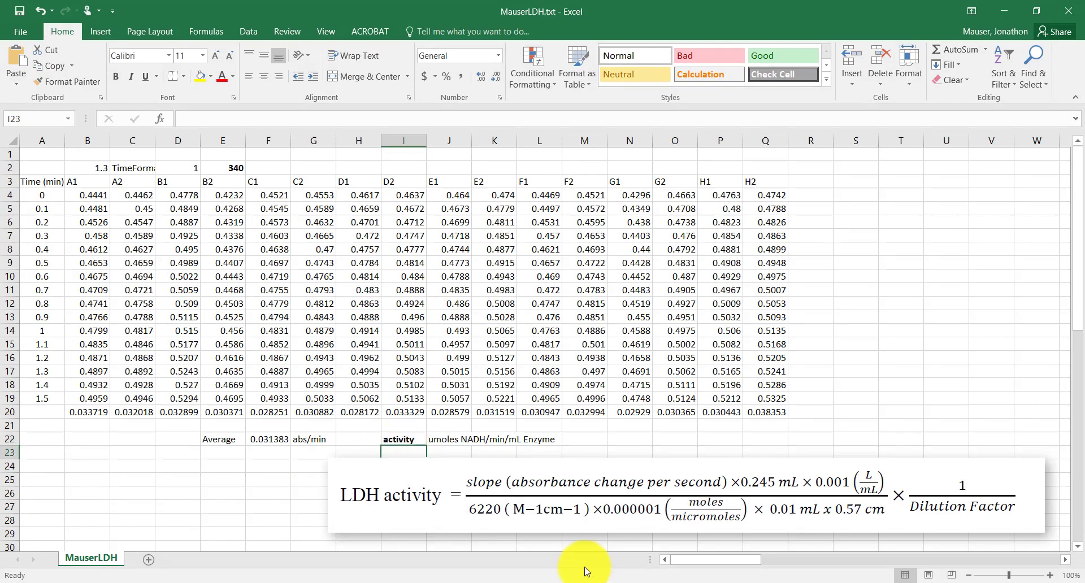
{"action": "left_click", "coordinate": [219, 439]}
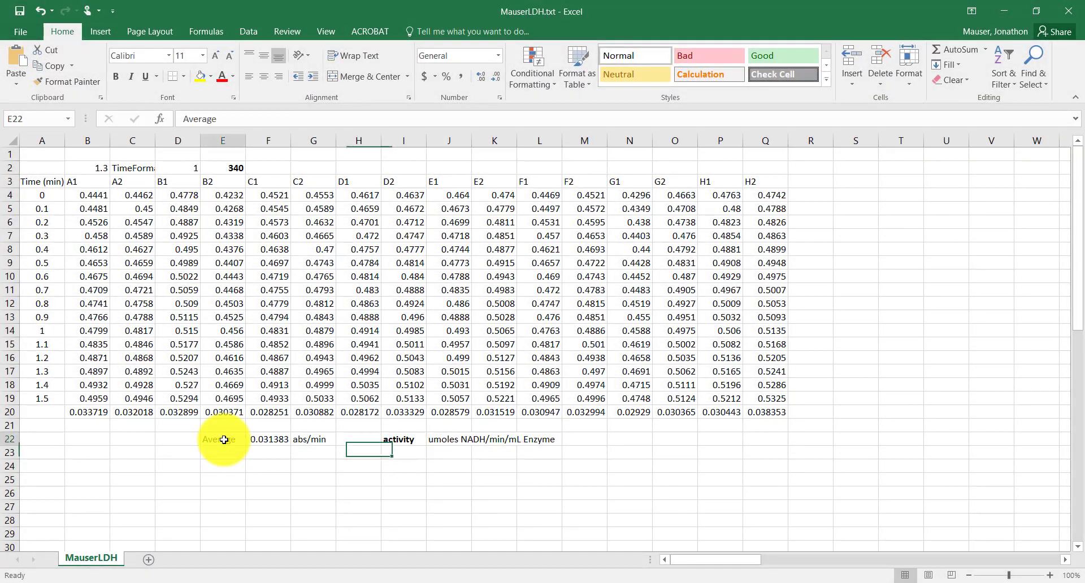
{"action": "left_click", "coordinate": [268, 439]}
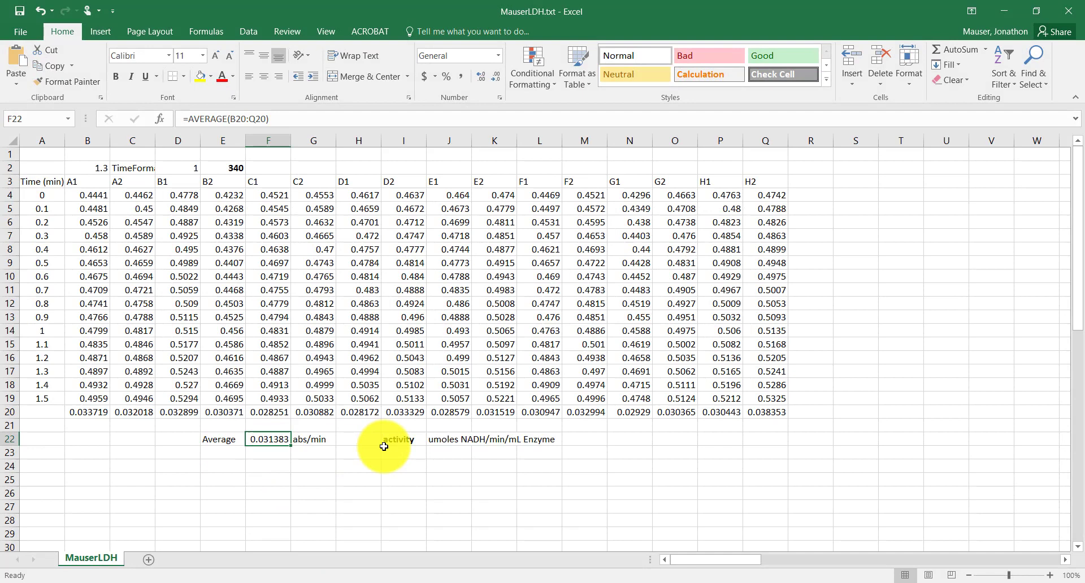
Enter the conversion note '*6.9*(1/df)' in row 23
{"action": "left_click", "coordinate": [358, 452]}
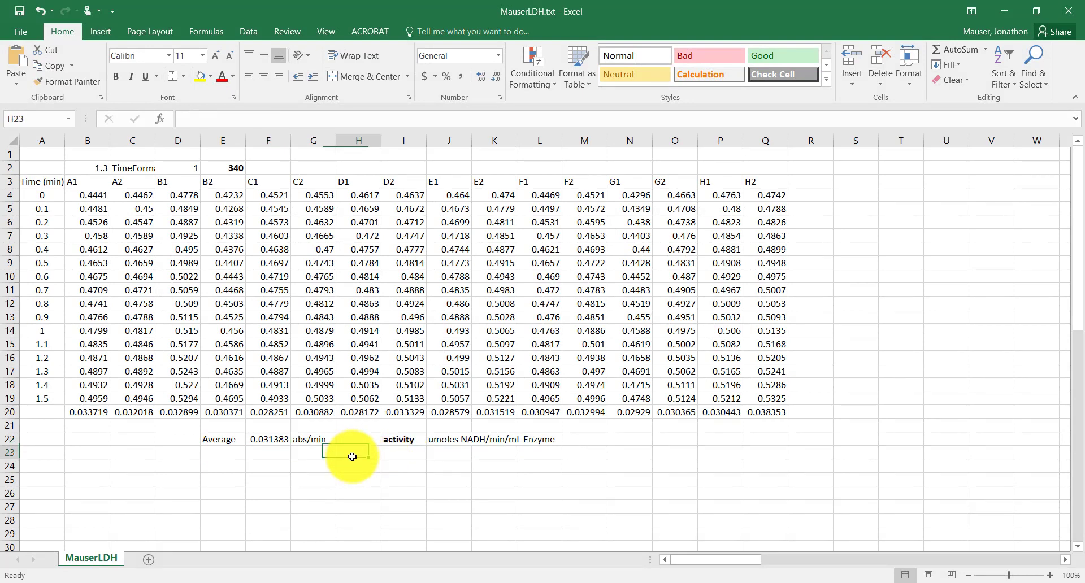
{"action": "type", "text": "*6.9"}
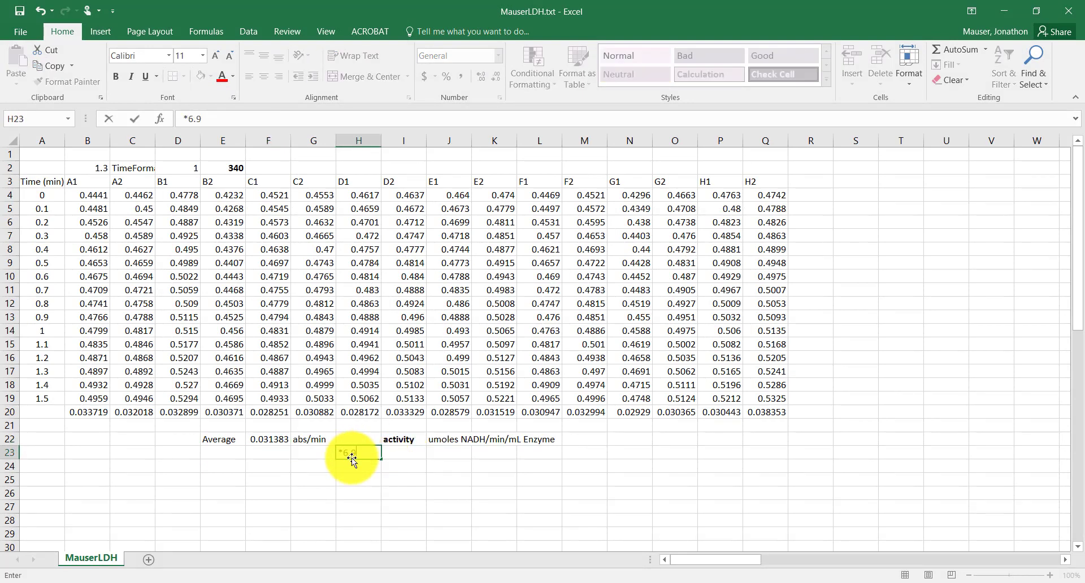
{"action": "type", "text": "*(1."}
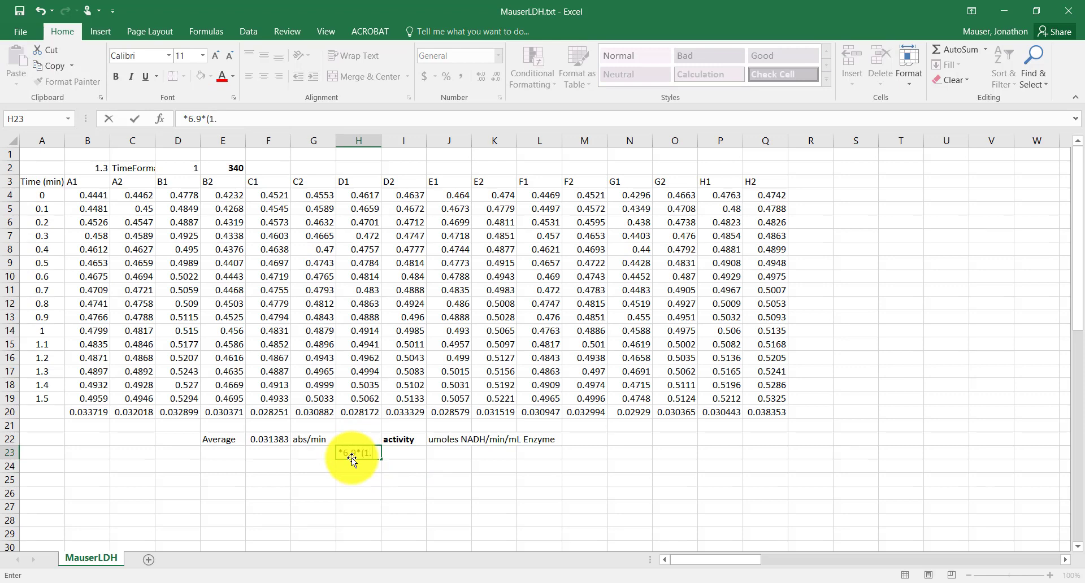
{"action": "type", "text": "/df)"}
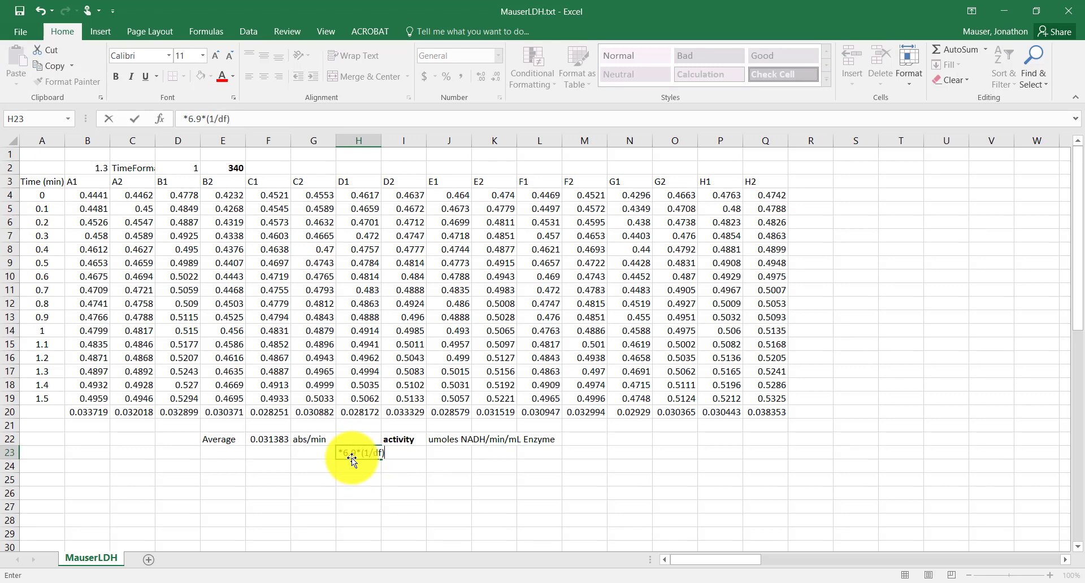
{"action": "key", "text": "Return"}
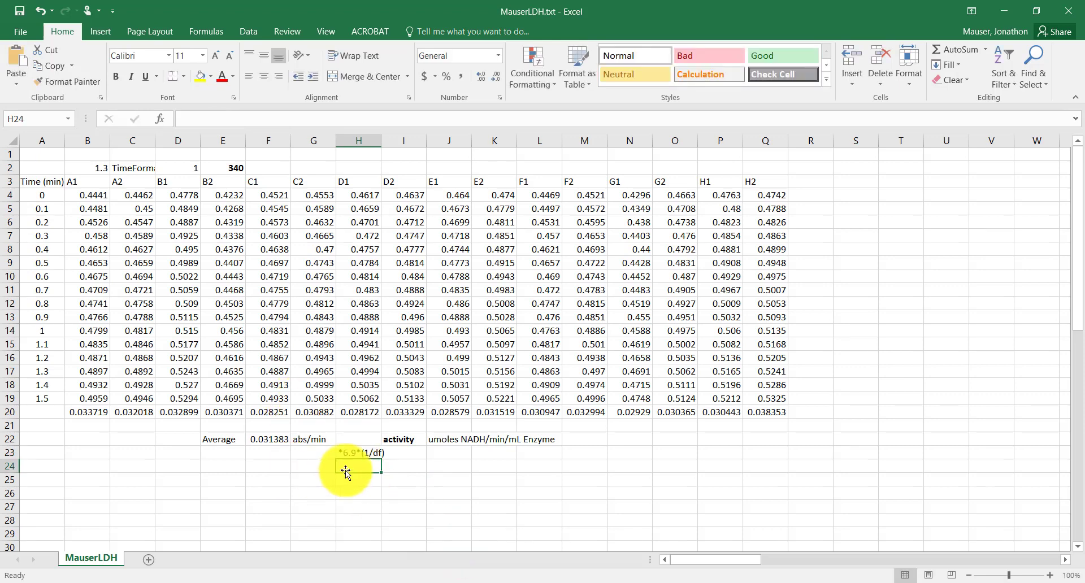
{"action": "left_click", "coordinate": [223, 453]}
{"action": "type", "text": "=1"}
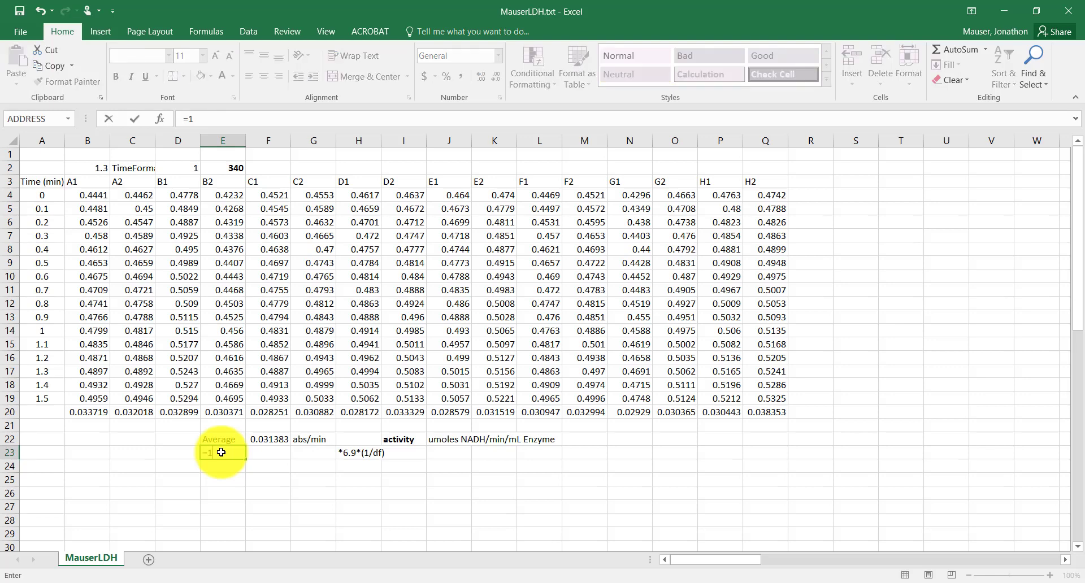
Enter dilution factor 0.1 and compute activity =F22*(1/E23)*6.9, giving 2.165439
{"action": "key", "text": "Return"}
{"action": "type", "text": "D.F"}
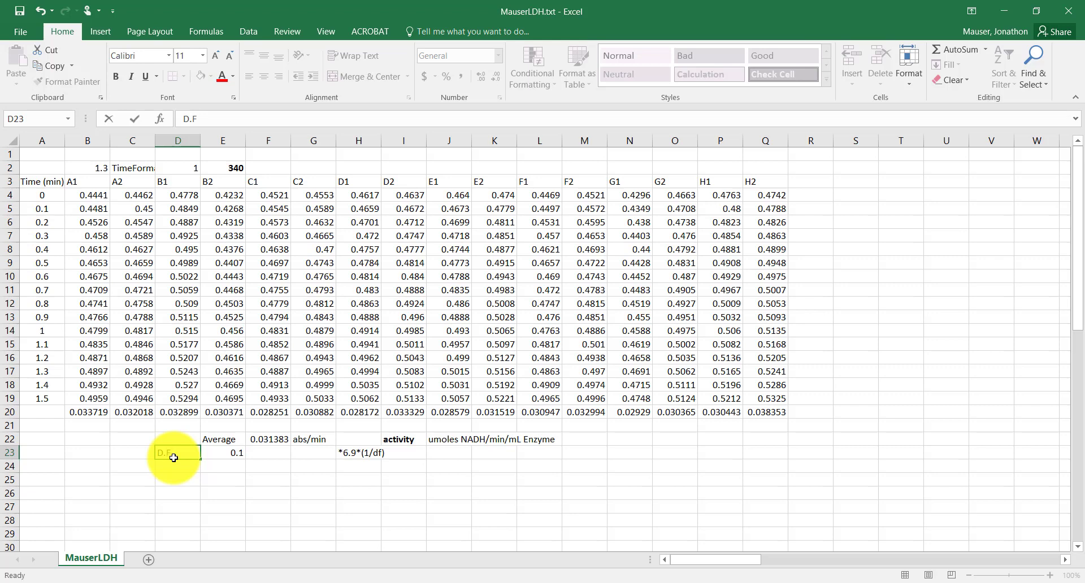
{"action": "left_click", "coordinate": [268, 453]}
{"action": "type", "text": "=F22(E23"}
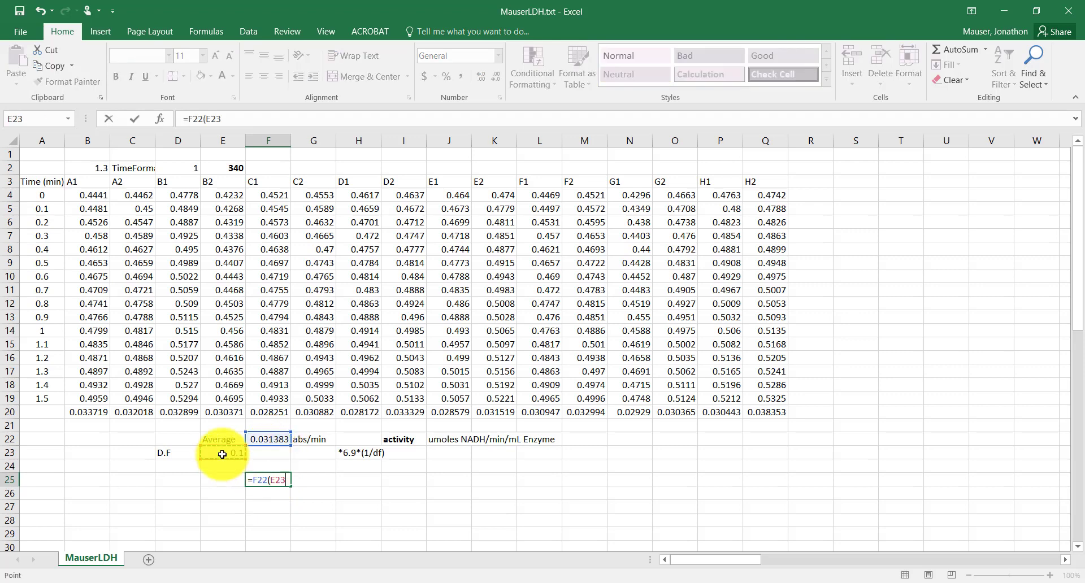
{"action": "type", "text": "1"}
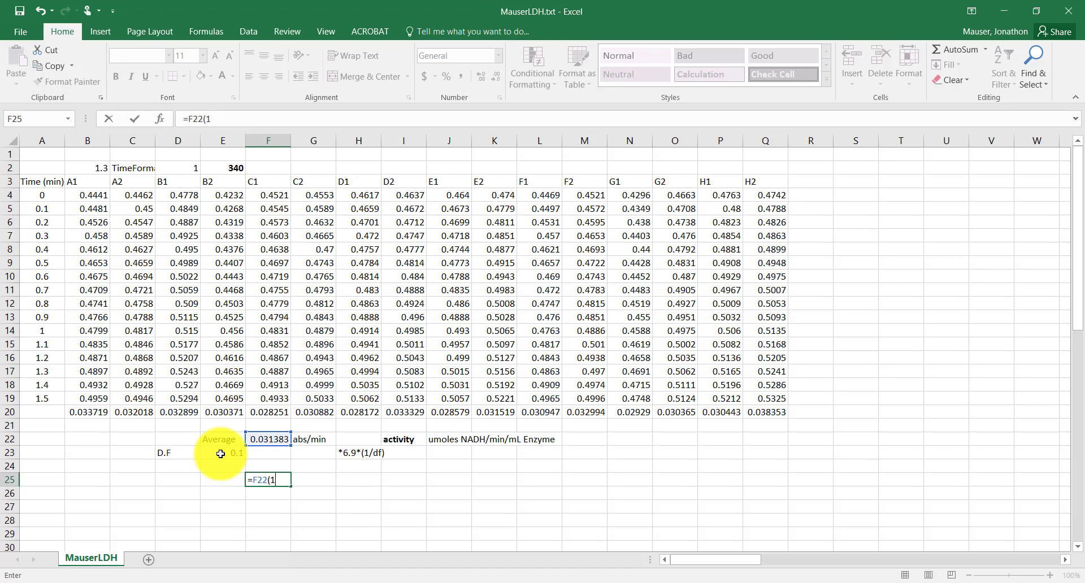
{"action": "left_click", "coordinate": [222, 453]}
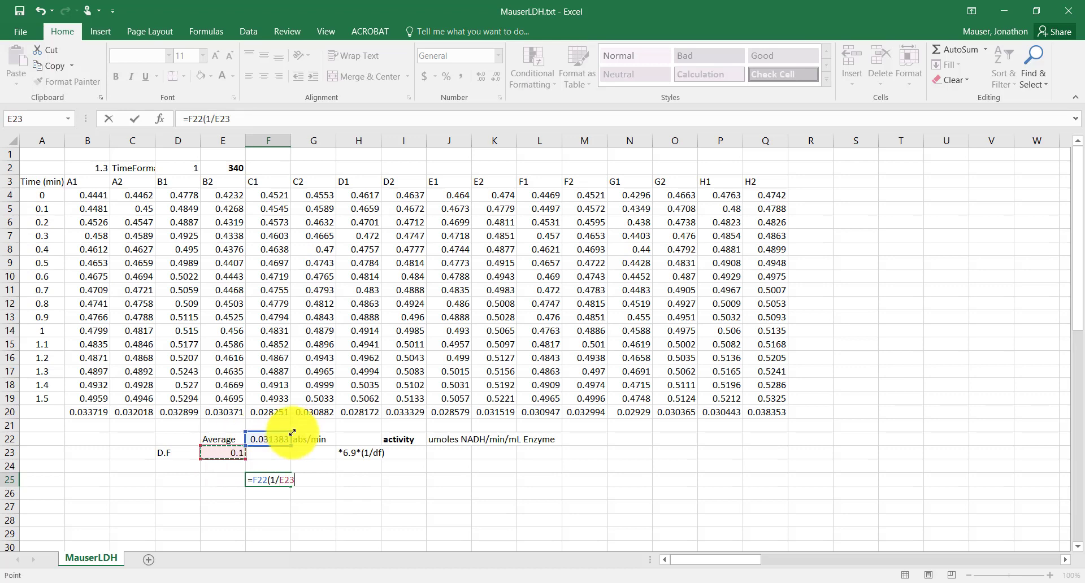
{"action": "type", "text": "86.9"}
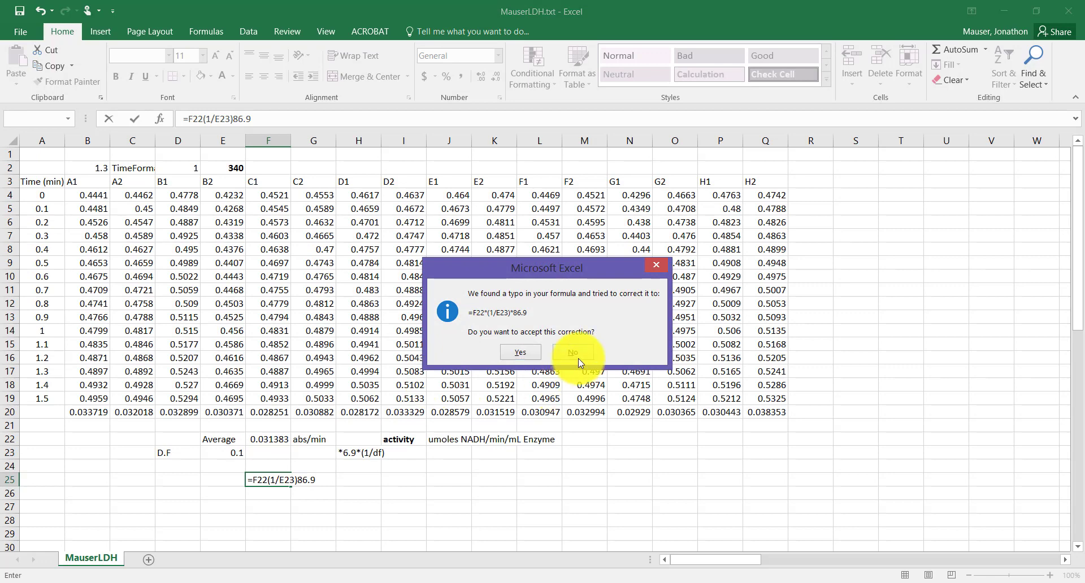
{"action": "left_click", "coordinate": [572, 355]}
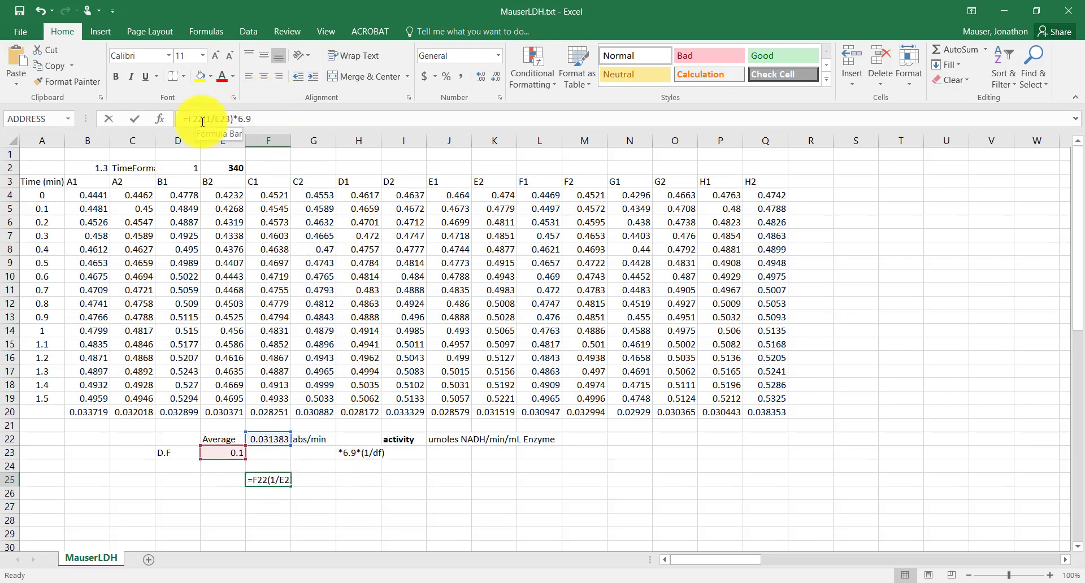
{"action": "key", "text": "Return"}
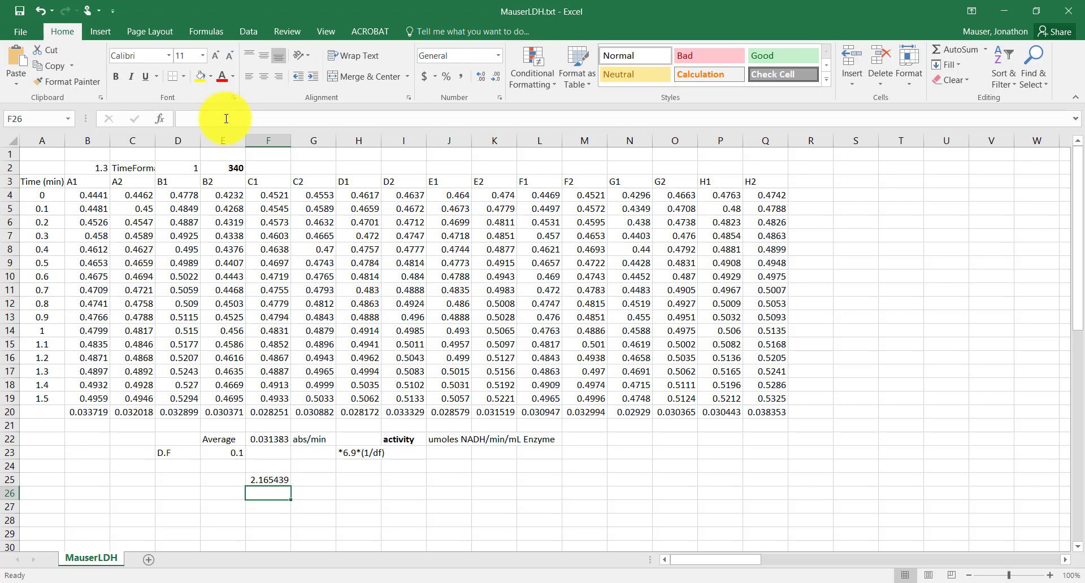
Type 'Units/mL' in G25 beside the 2.165439 result and select F25:G25
{"action": "left_click", "coordinate": [269, 479]}
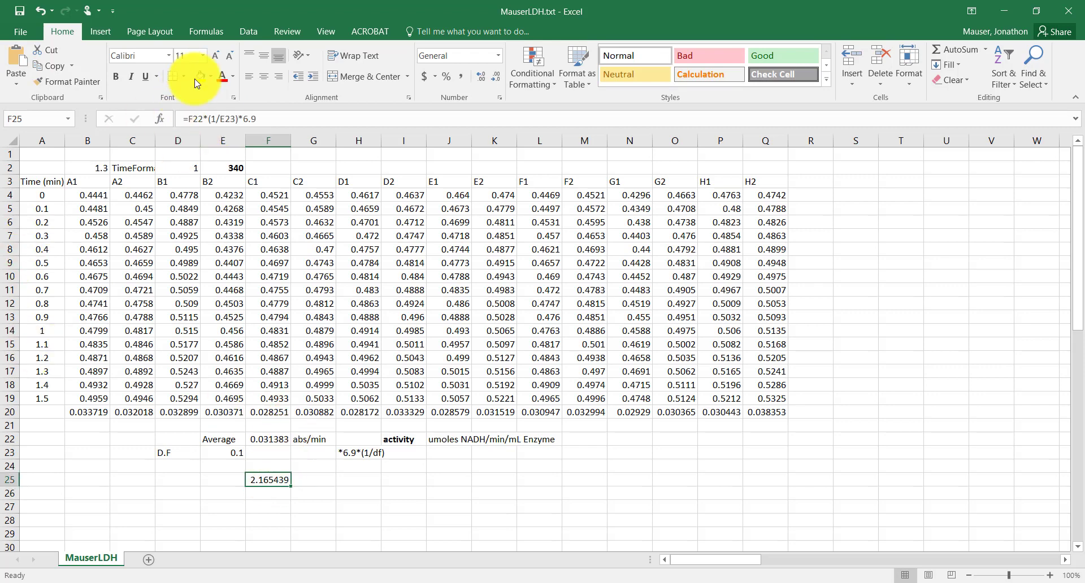
{"action": "mouse_move", "coordinate": [197, 119]}
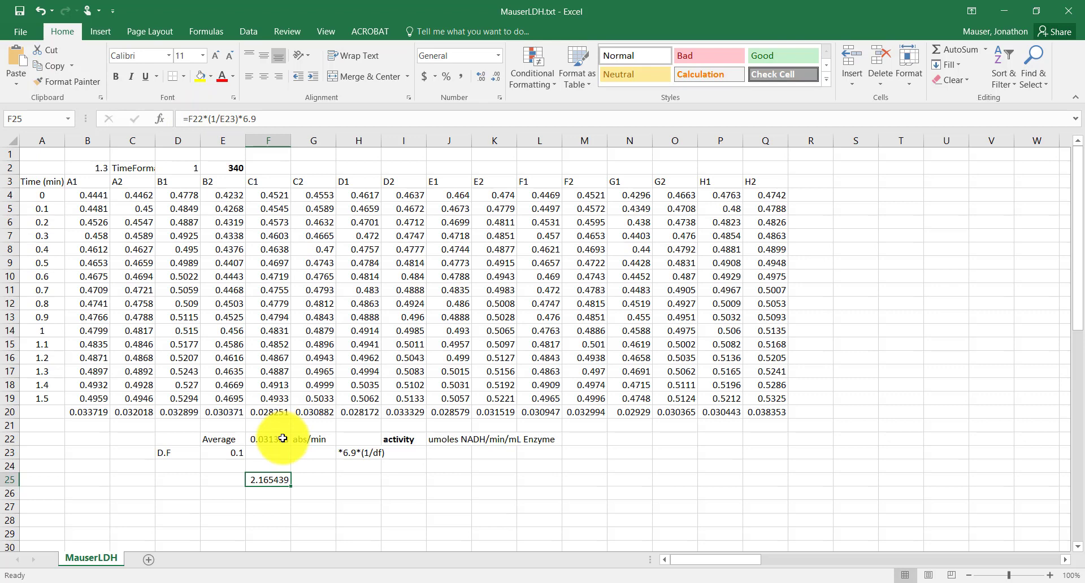
{"action": "mouse_move", "coordinate": [243, 285]}
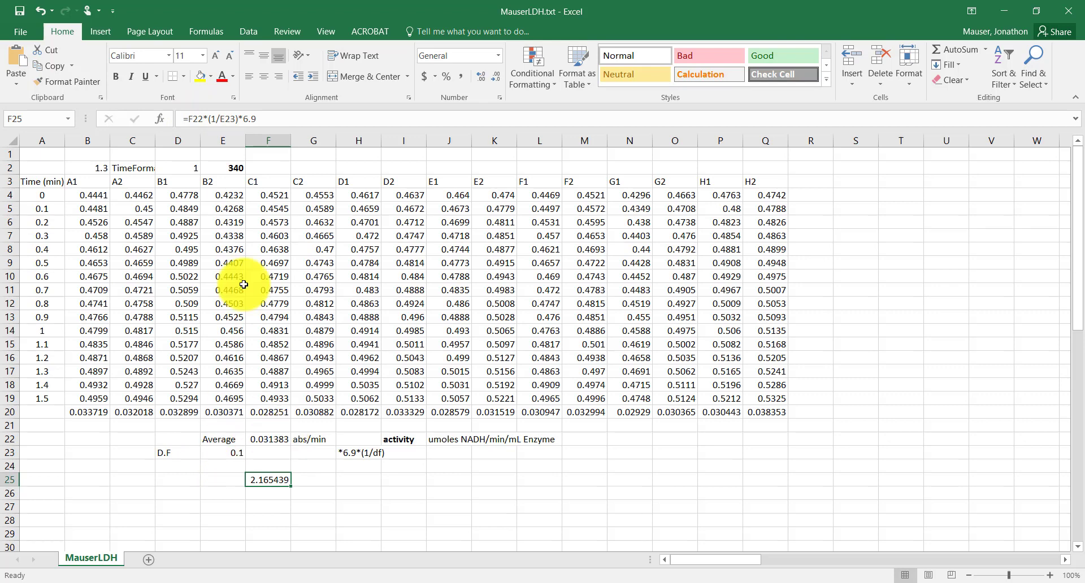
{"action": "left_click", "coordinate": [312, 479]}
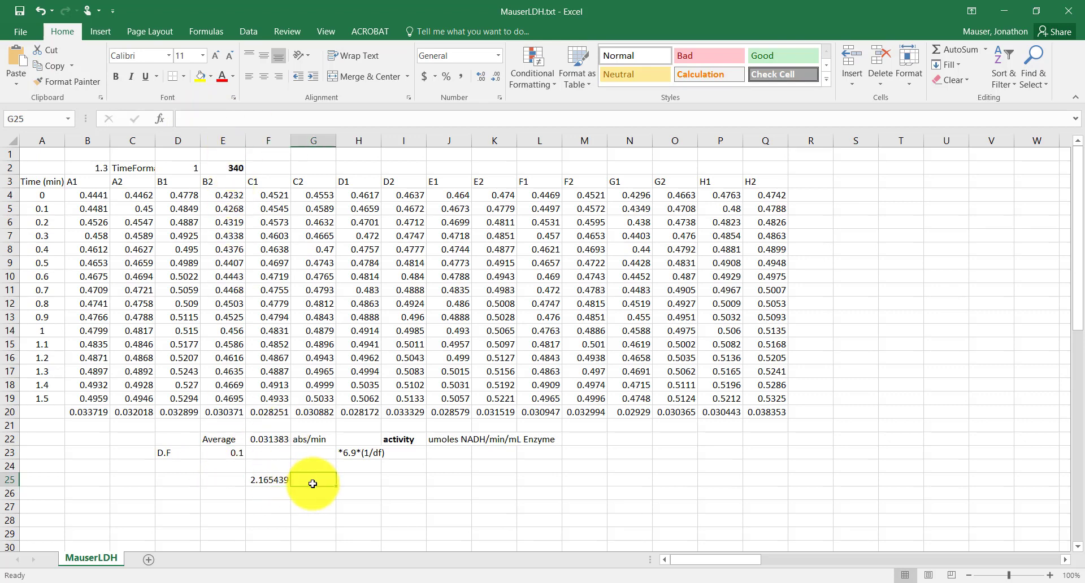
{"action": "type", "text": "Units/mL"}
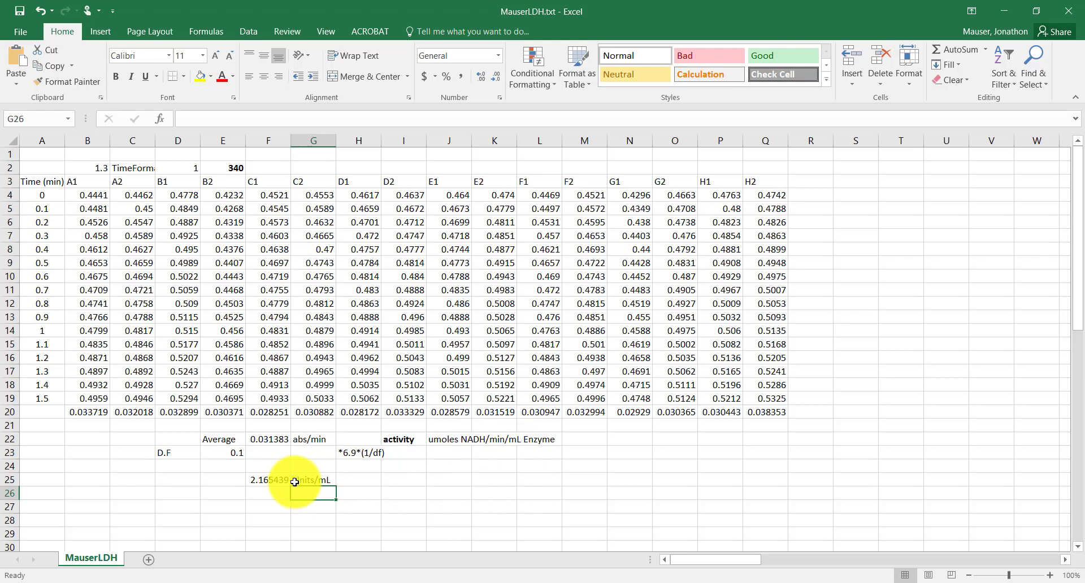
{"action": "left_click", "coordinate": [269, 480]}
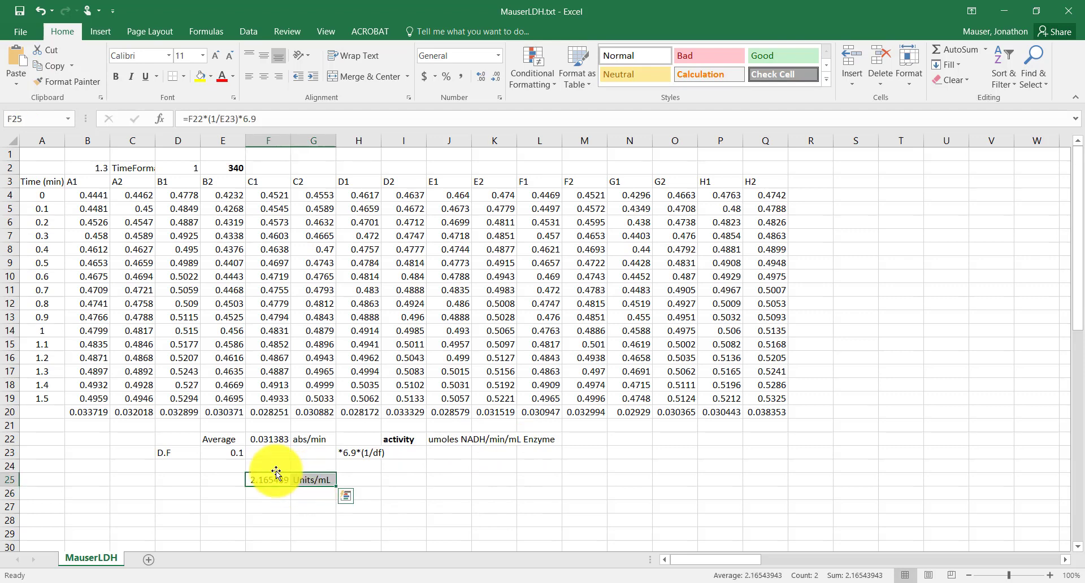